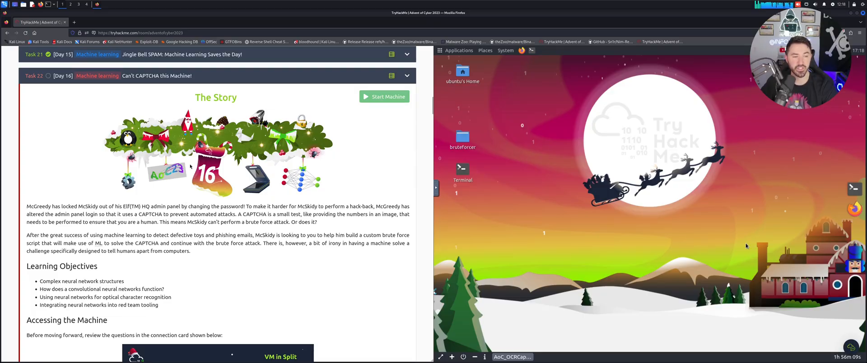
mouse_move(84, 89)
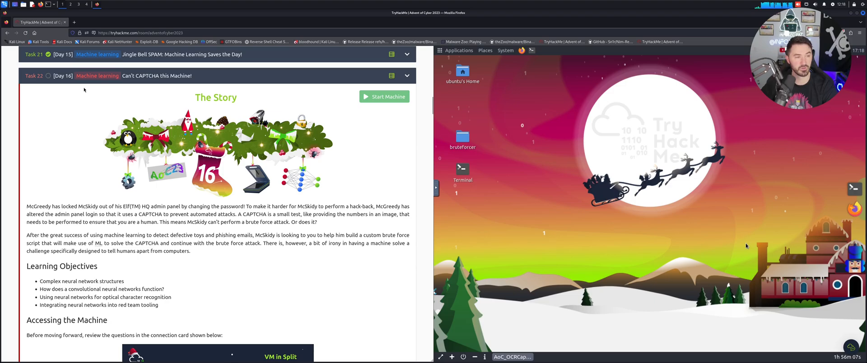
mouse_move(83, 78)
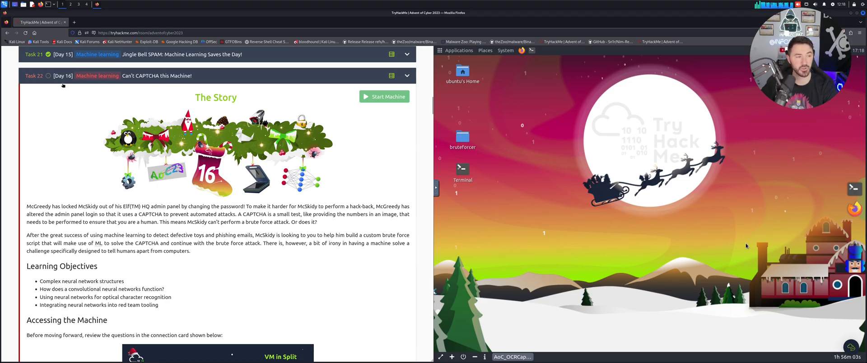
Read down the task page past the learning objectives
scroll("down", 3)
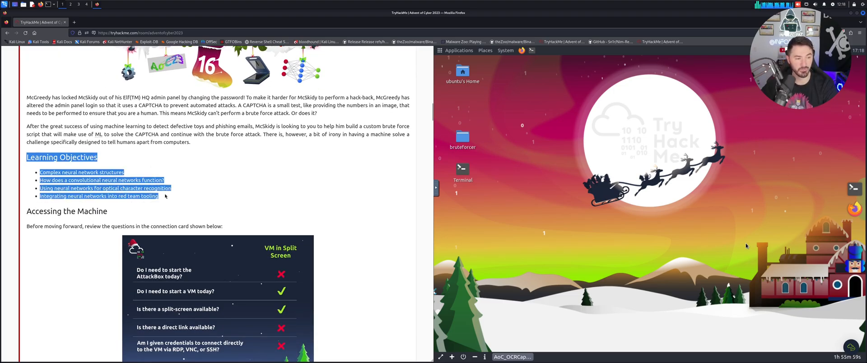
left_click(197, 187)
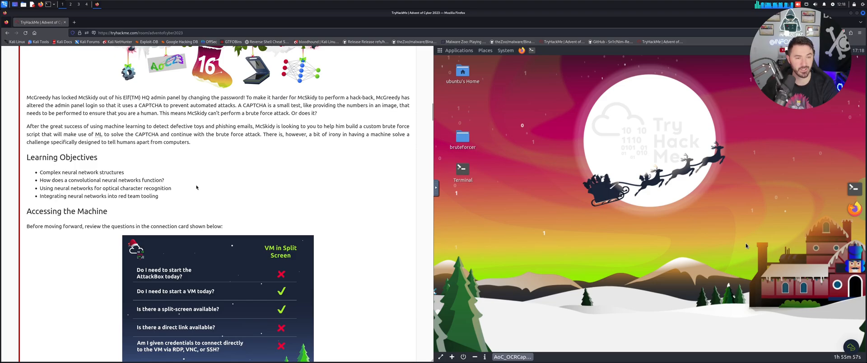
scroll("down", 3)
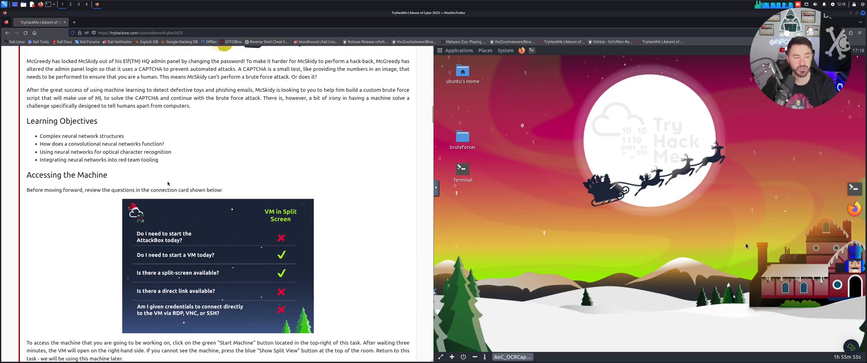
scroll("down", 3)
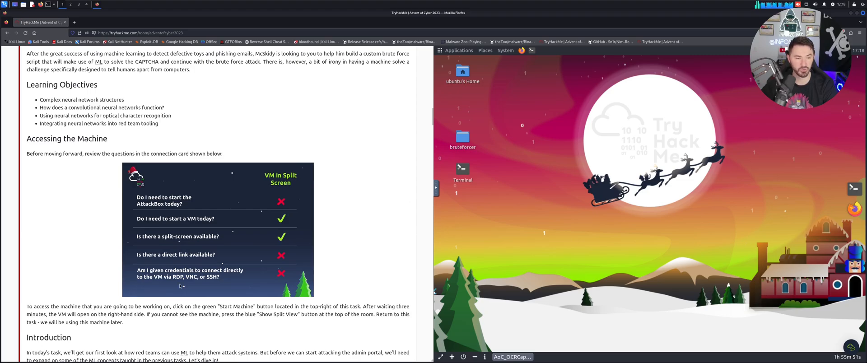
scroll("down", 3)
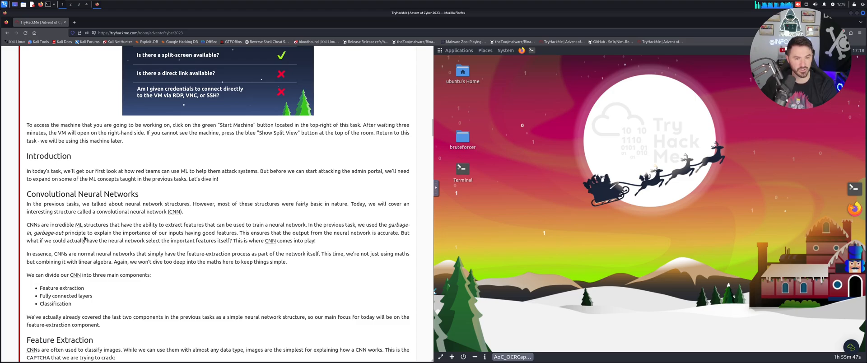
scroll("down", 3)
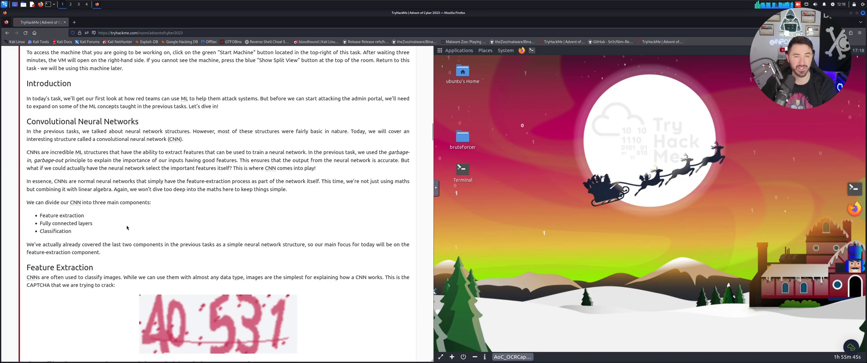
scroll("down", 3)
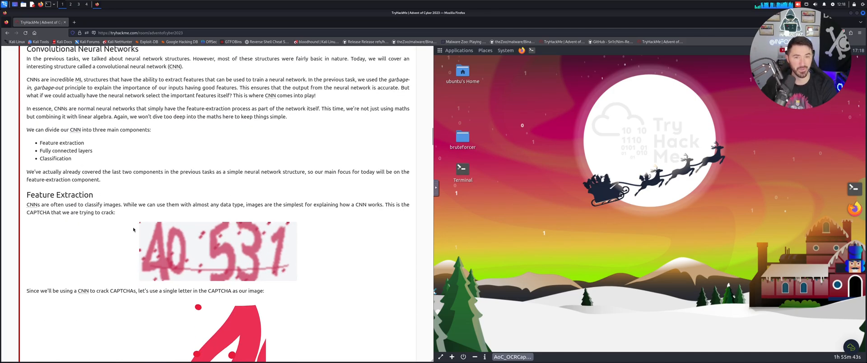
scroll("down", 3)
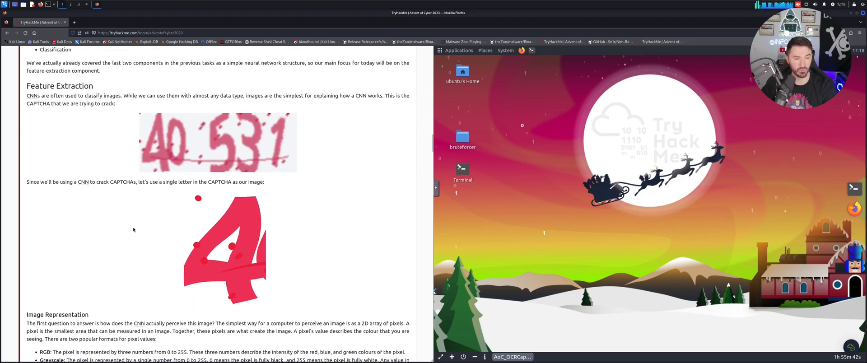
scroll("down", 3)
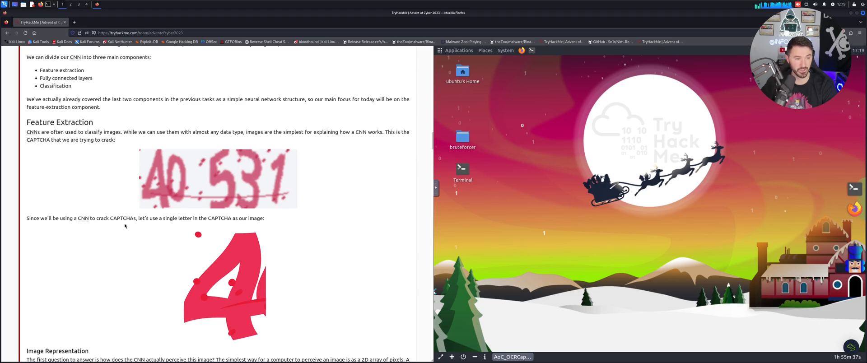
scroll("up", 3)
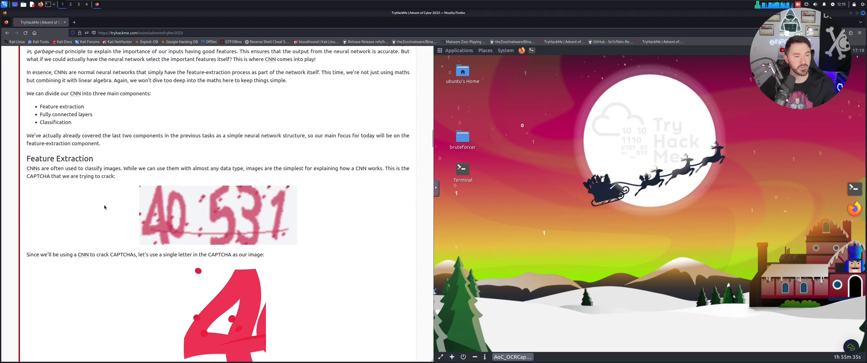
scroll("down", 3)
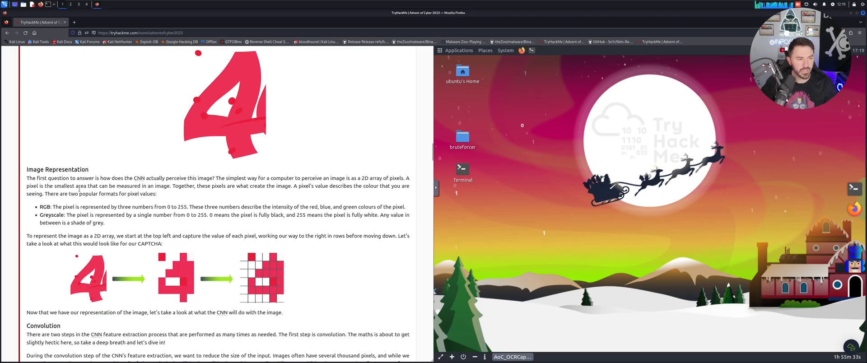
scroll("down", 3)
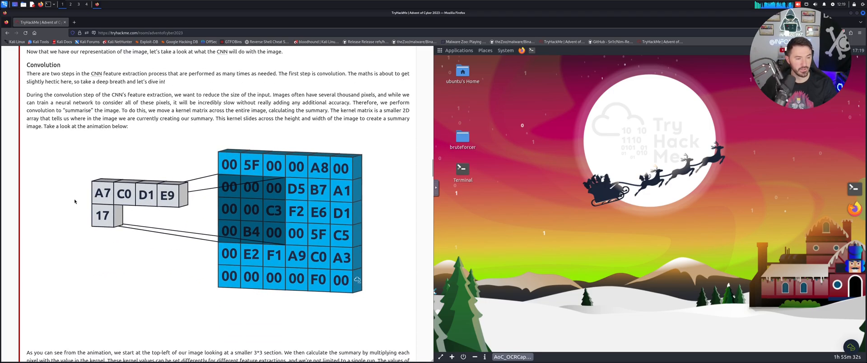
scroll("down", 3)
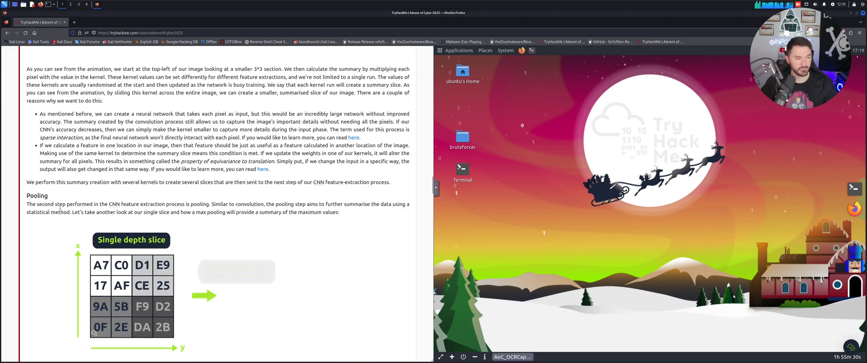
scroll("down", 3)
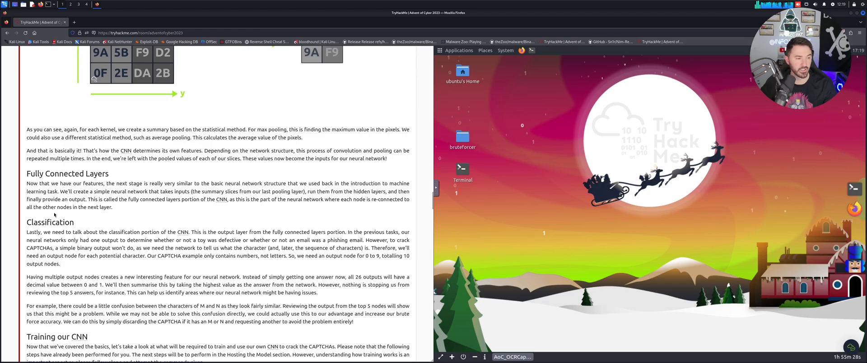
scroll("down", 3)
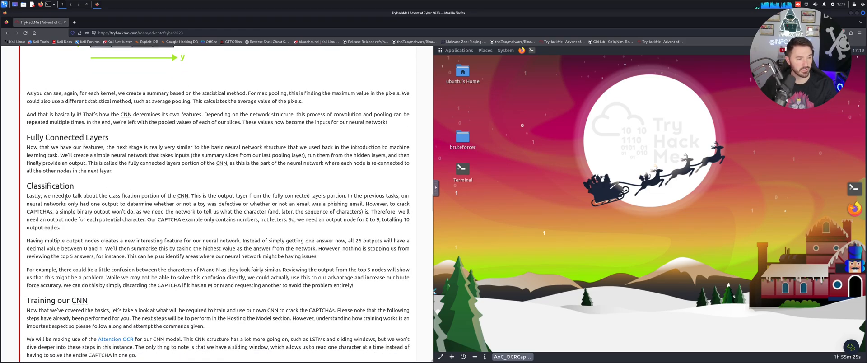
scroll("down", 3)
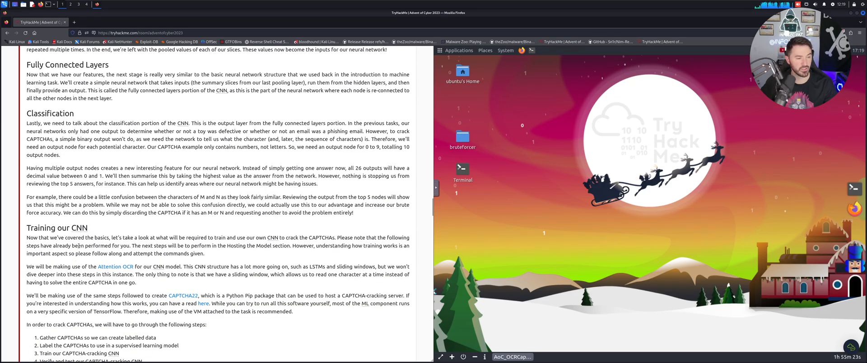
scroll("down", 3)
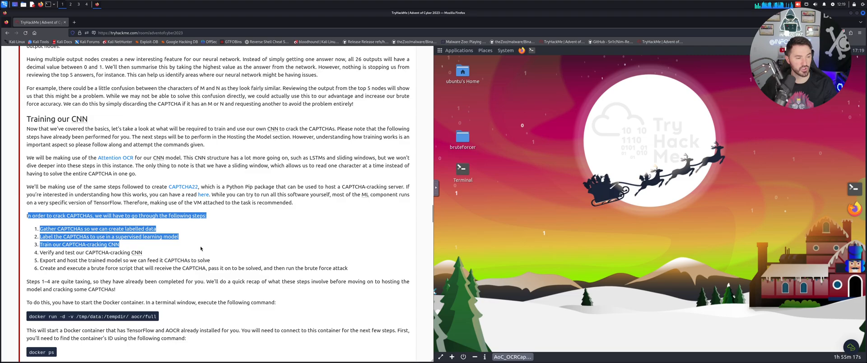
mouse_move(200, 240)
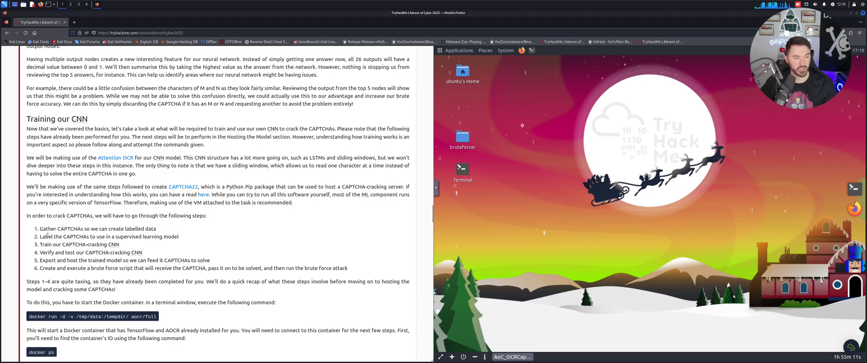
Highlight the first CAPTCHA-cracking steps and continue reading the task
left_click_drag(42, 228, 101, 236)
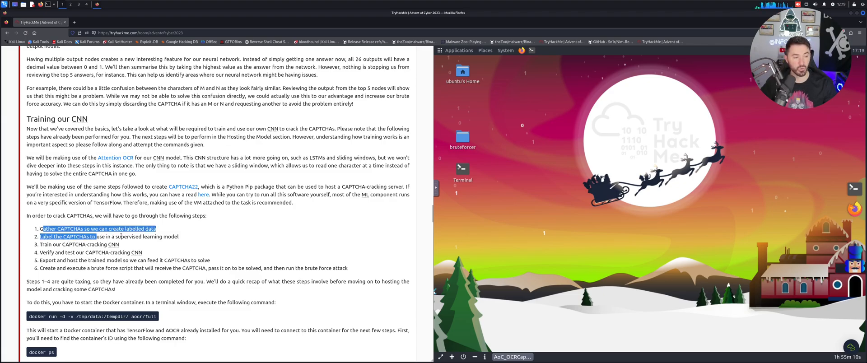
left_click_drag(41, 228, 141, 252)
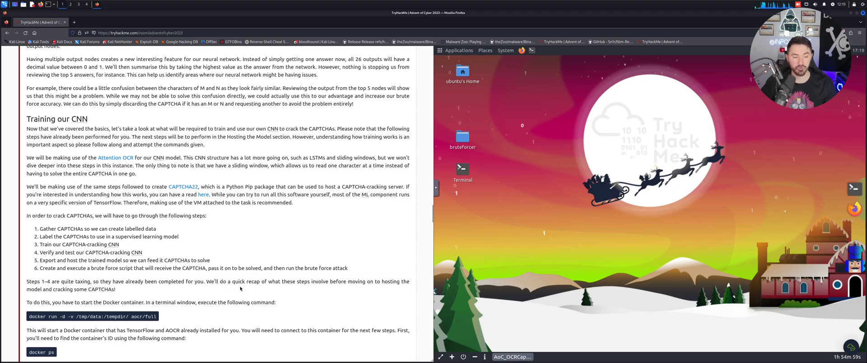
scroll("down", 3)
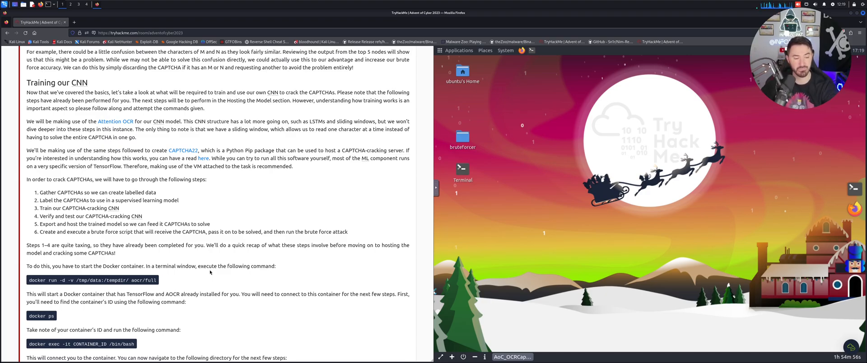
mouse_move(269, 251)
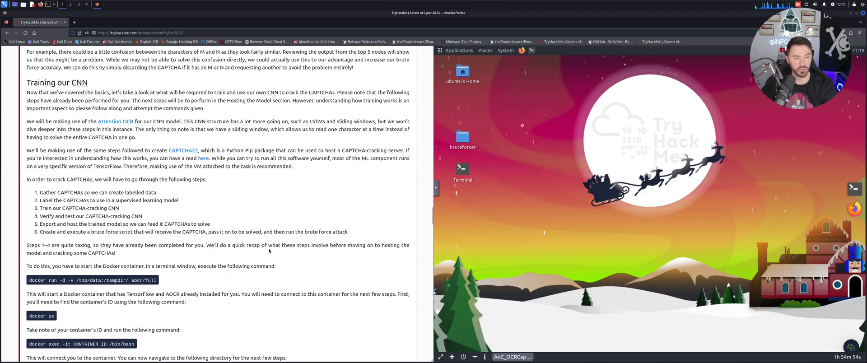
scroll("down", 3)
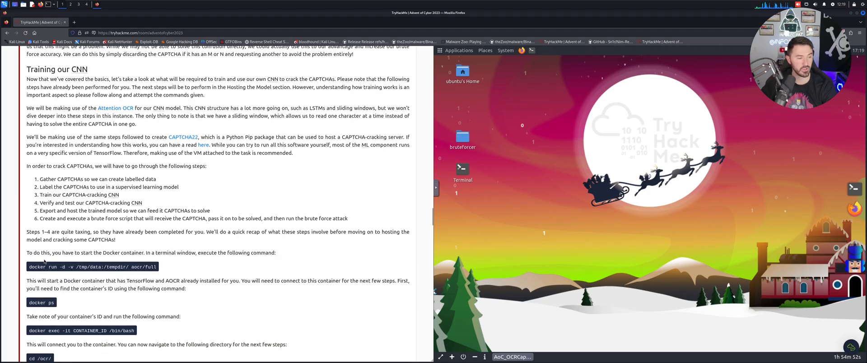
scroll("down", 3)
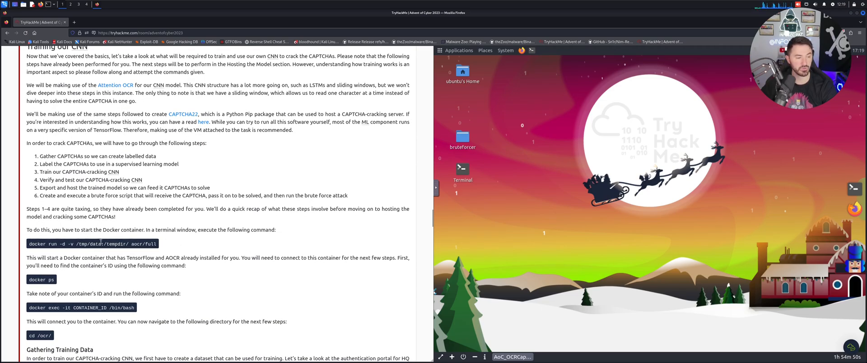
scroll("down", 3)
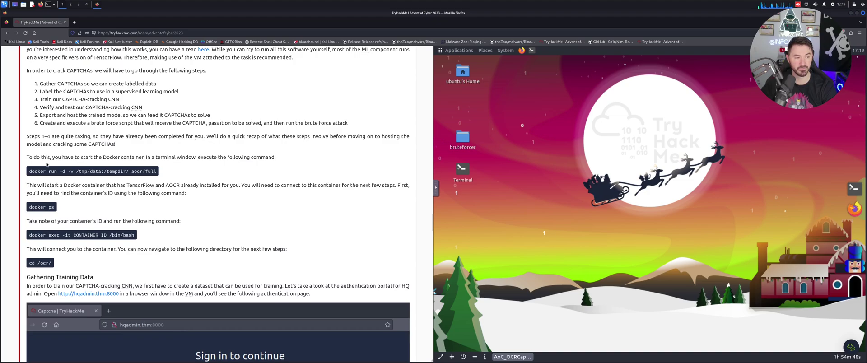
Open a terminal and paste 'docker run -d -v /tmp/data:/tempdir/ aocr/full' at the prompt
left_click(462, 171)
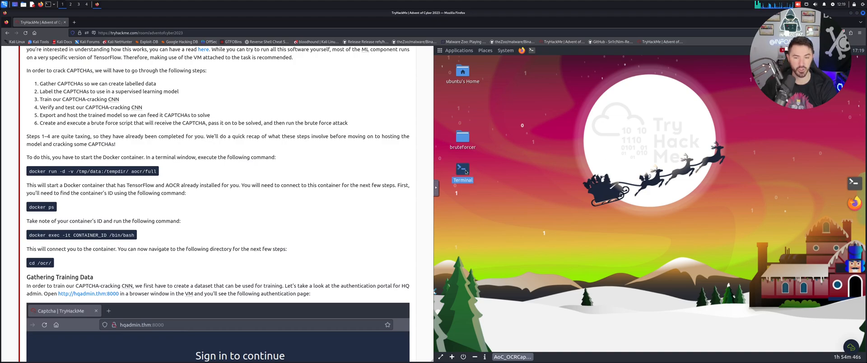
double_click(462, 170)
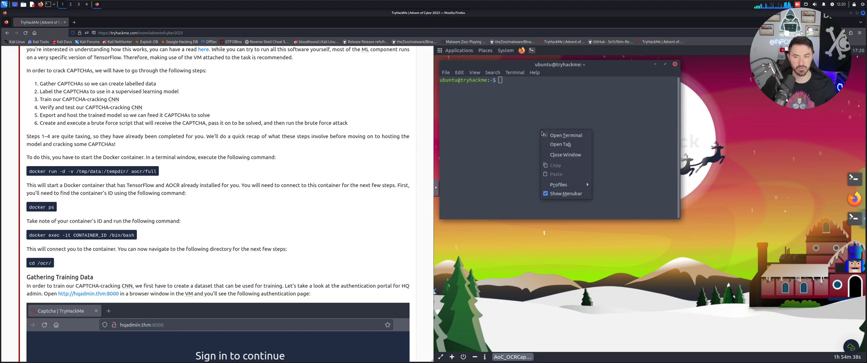
mouse_move(542, 118)
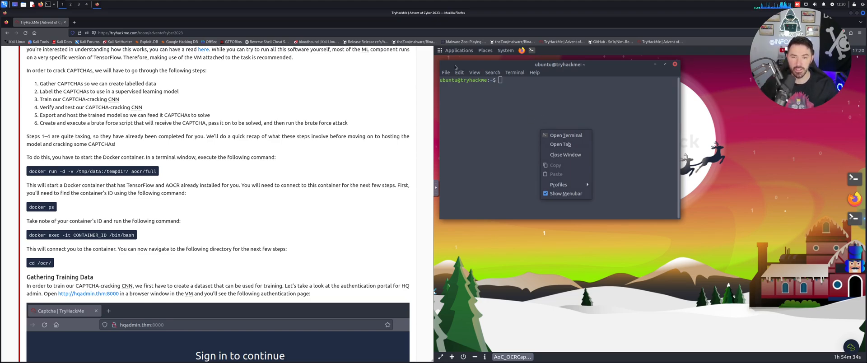
left_click(474, 72)
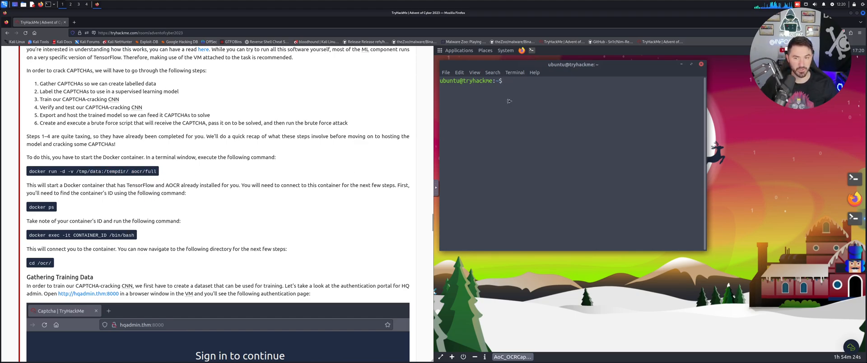
right_click(509, 102)
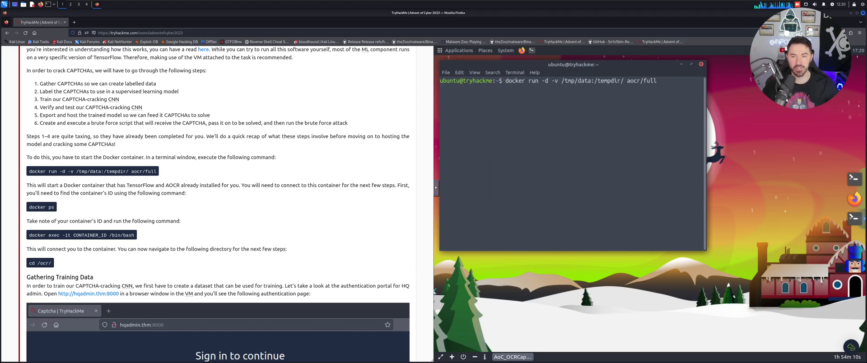
Run the aocr/full container, list it with docker ps, and select the docker exec line
key("Return")
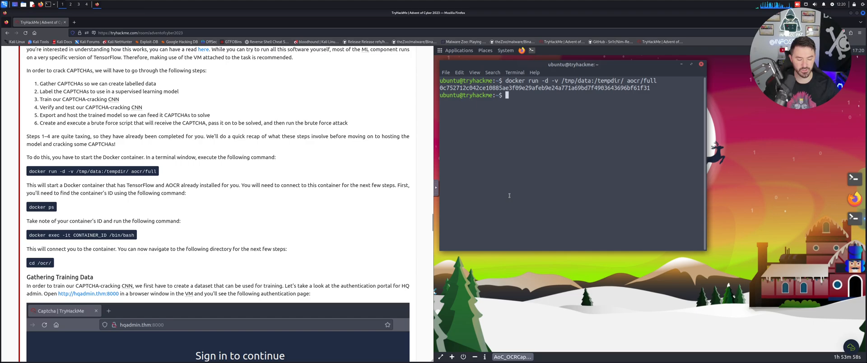
type("docker ps")
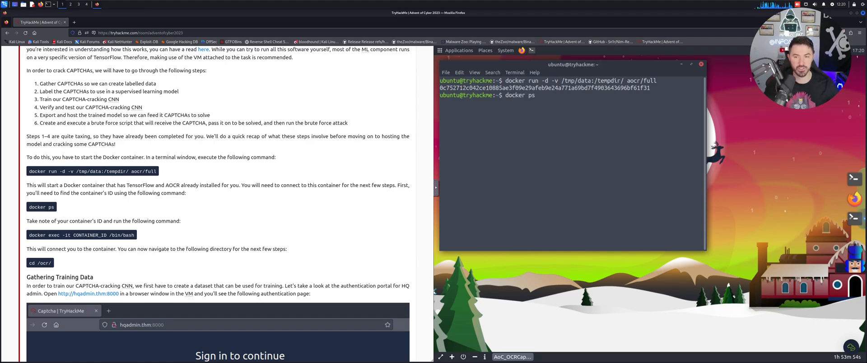
key("Return")
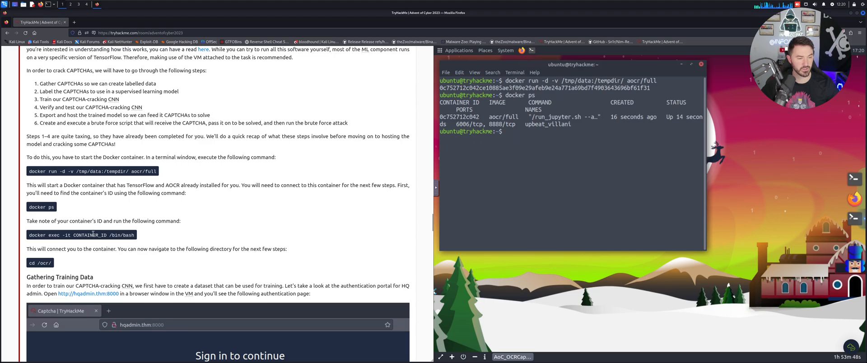
triple_click(67, 235)
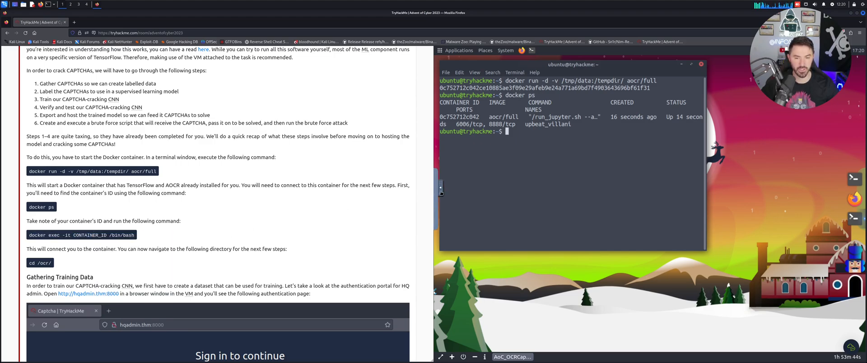
Copy the container ID through the Guacamole clipboard and paste the docker exec /bin/bash command
left_click(440, 191)
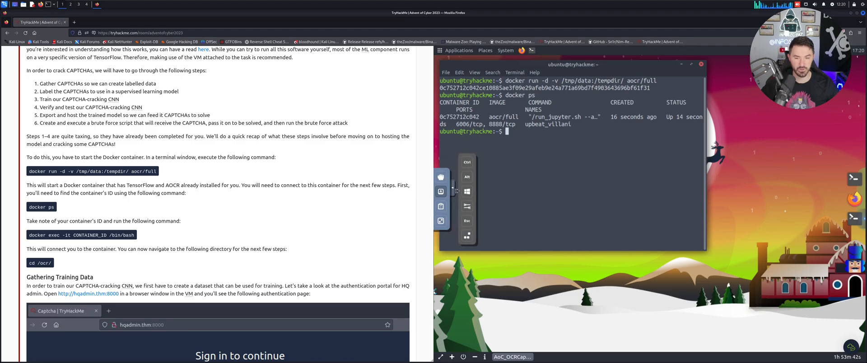
left_click(441, 206)
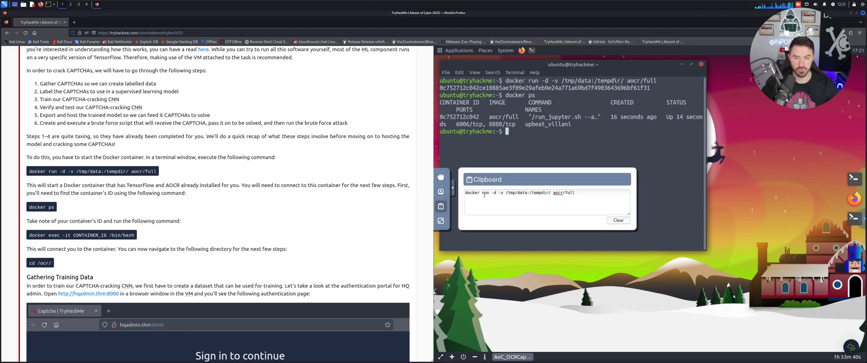
left_click(81, 235)
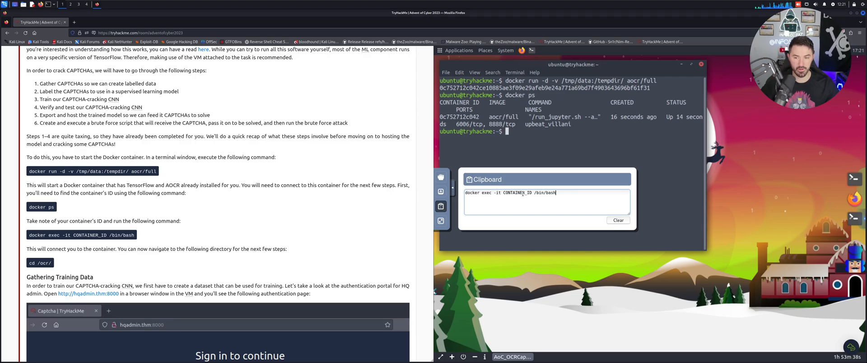
double_click(517, 193)
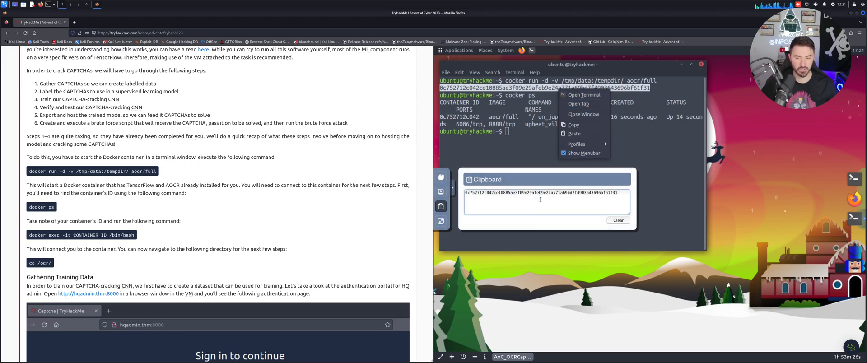
left_click(617, 220)
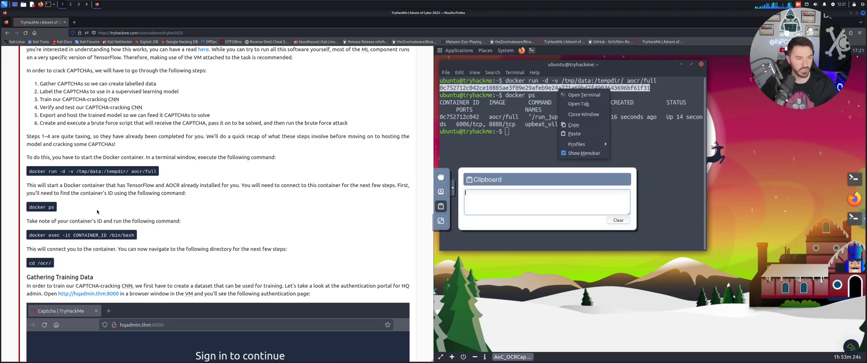
right_click(83, 235)
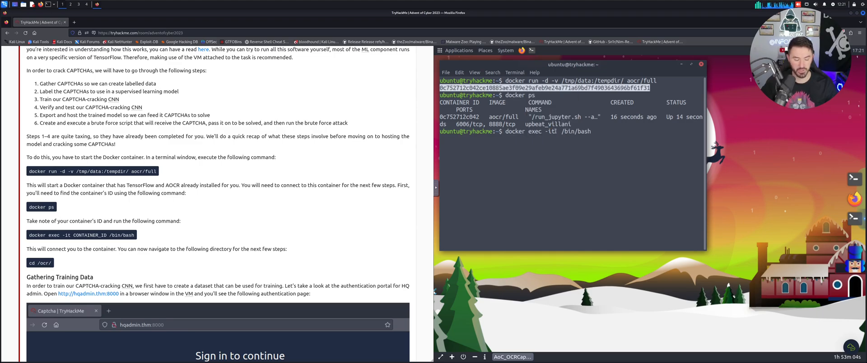
Enter the container using docker exec with the pasted ID, then cd into /ocr/
right_click(568, 131)
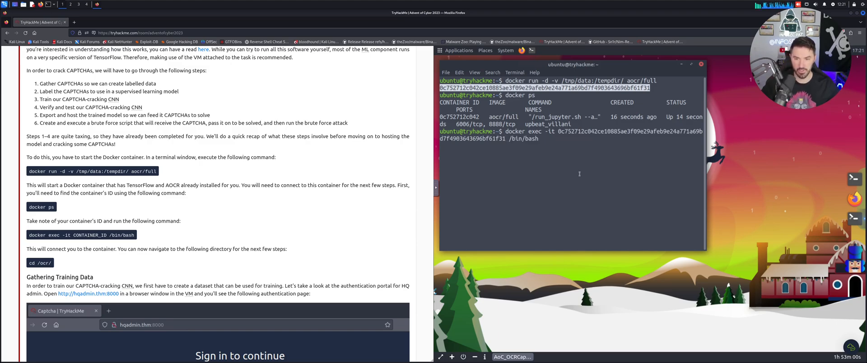
key("Return")
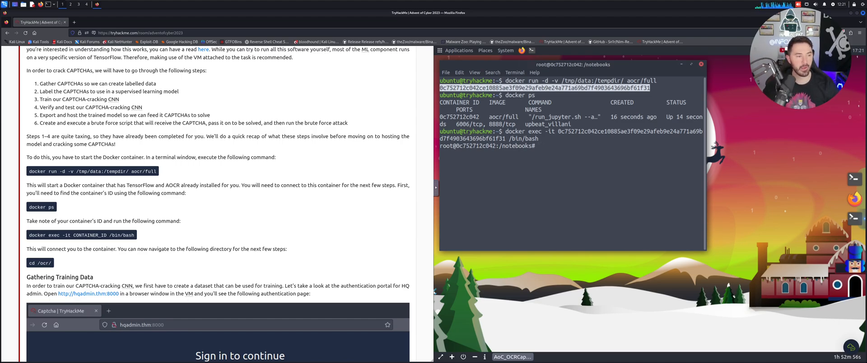
type("cd")
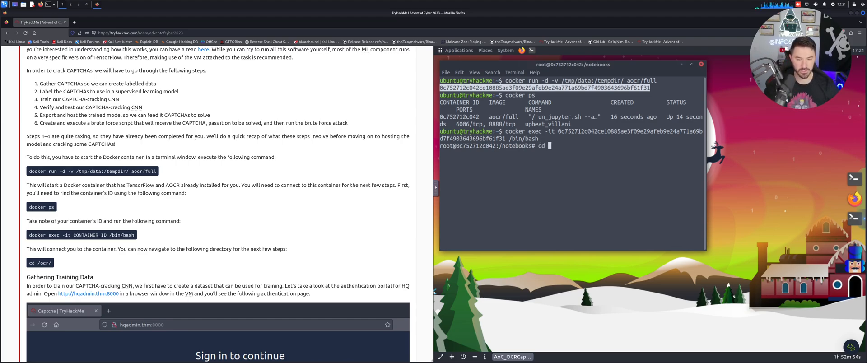
type("/ocr/")
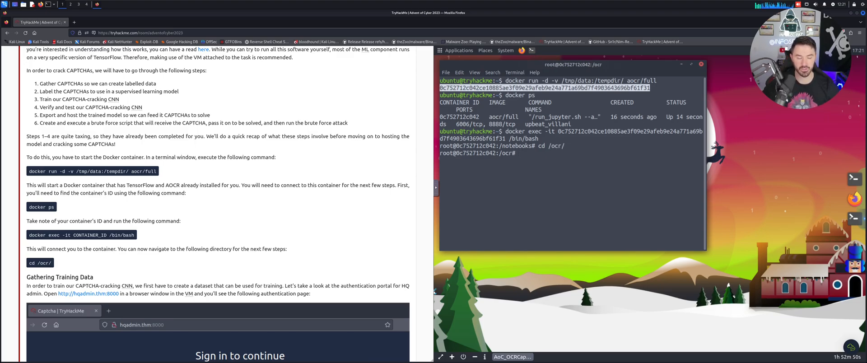
scroll("down", 3)
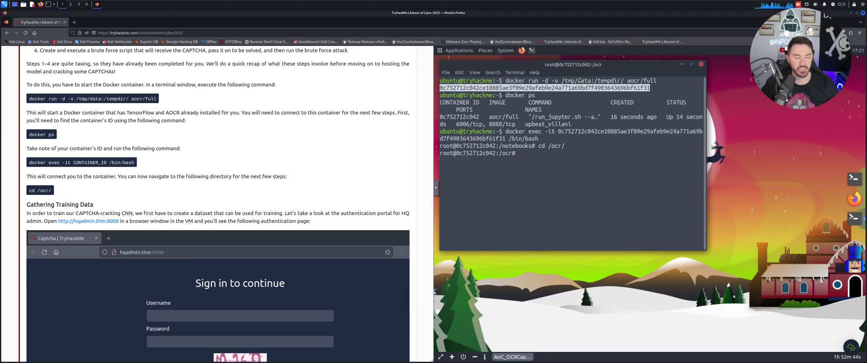
Submit a test login at hqadmin.thm:8000 as pat with captcha sdfasdf
scroll("down", 3)
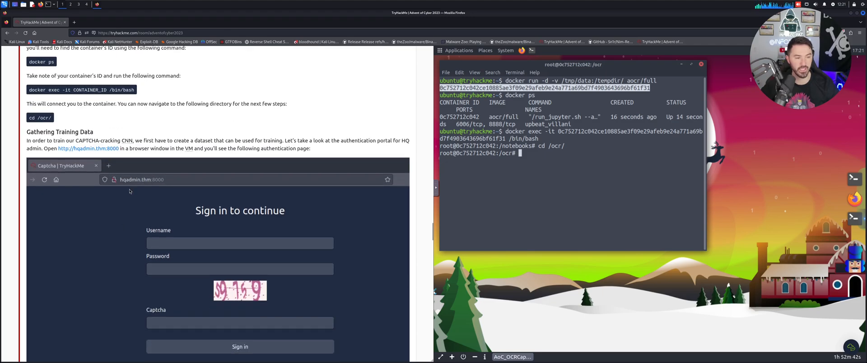
mouse_move(88, 269)
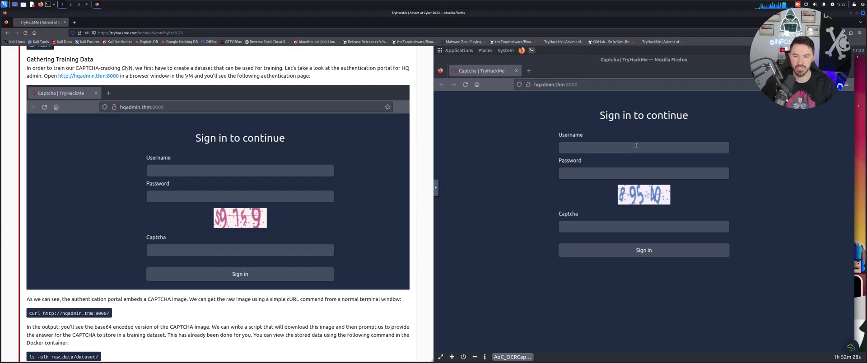
type("p")
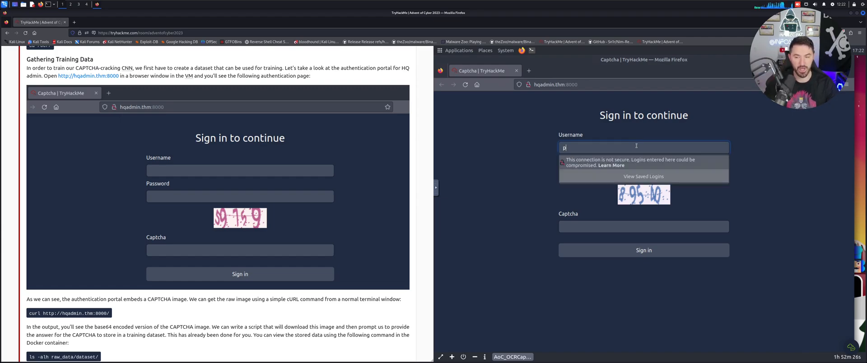
type("pat")
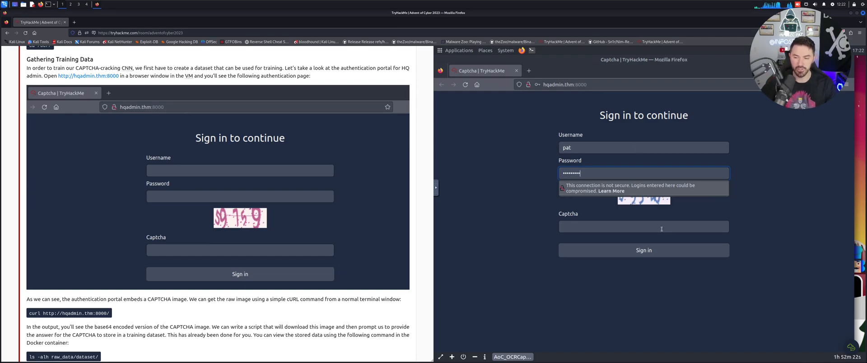
type("sdfasdf")
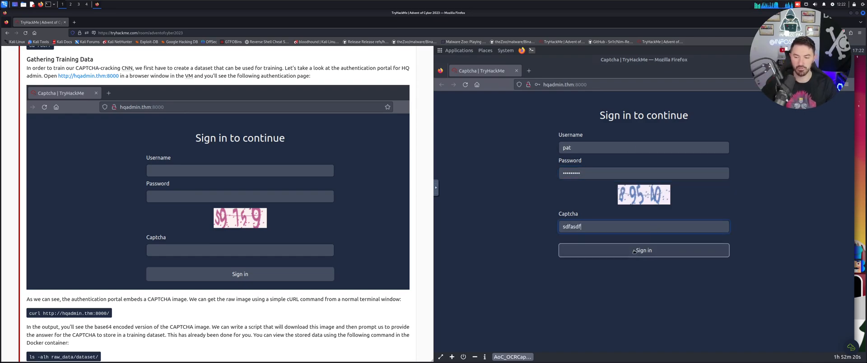
left_click(643, 250)
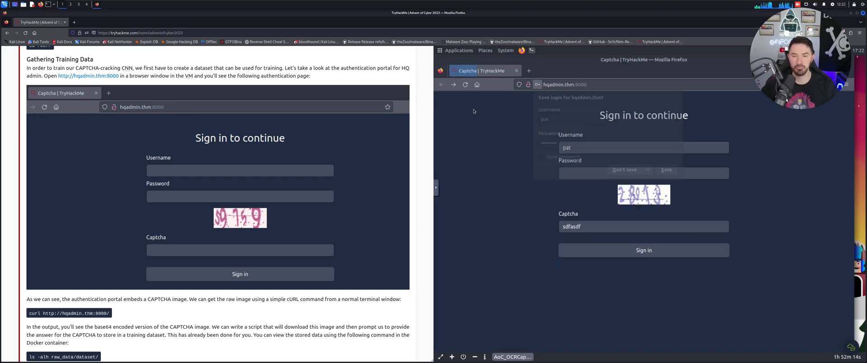
left_click(624, 170)
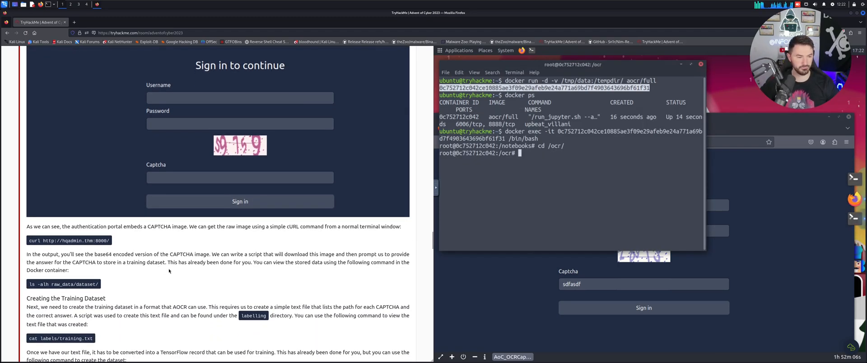
scroll("down", 3)
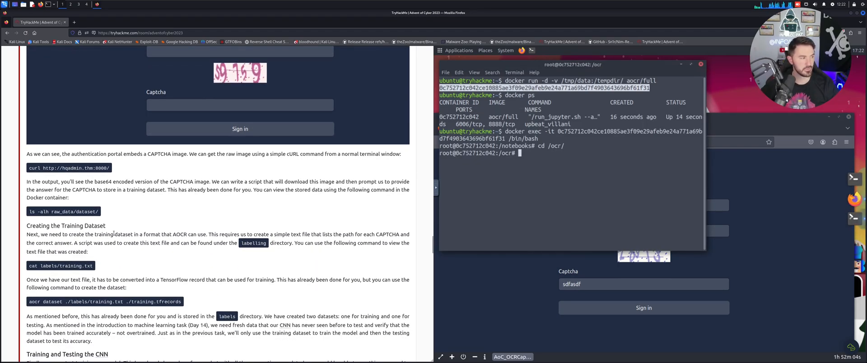
scroll("down", 3)
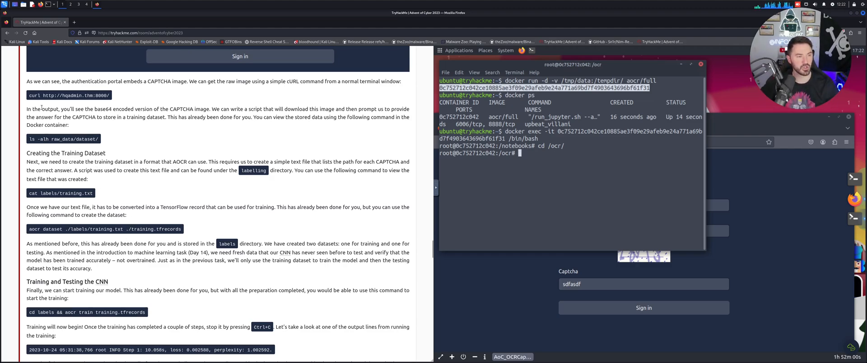
double_click(70, 95)
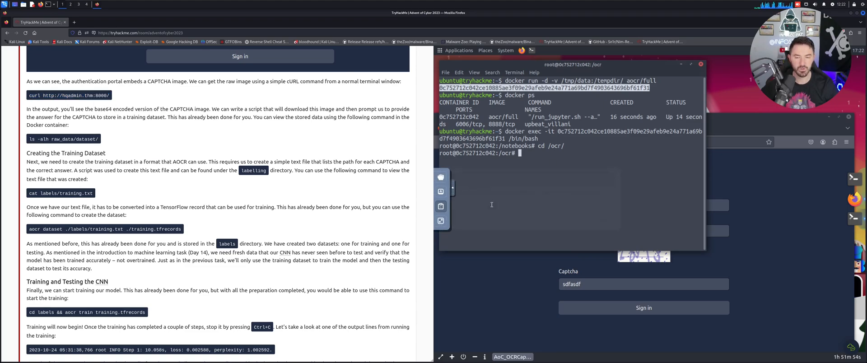
left_click(441, 206)
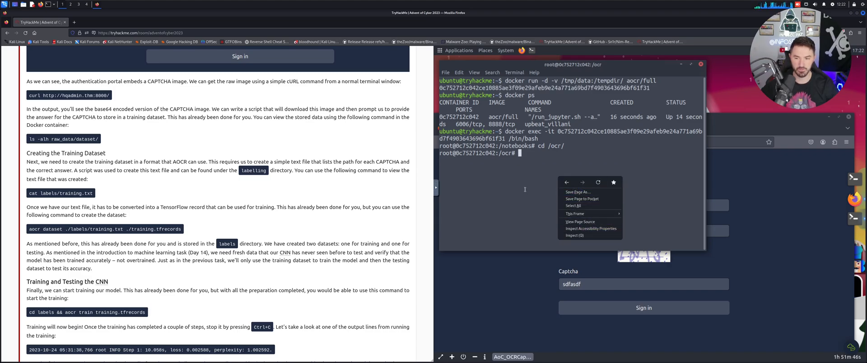
type("curl http://hqadmin.thm:8000/")
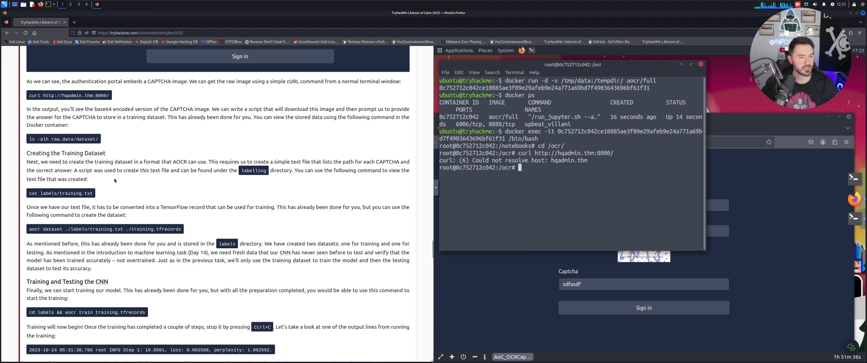
Read the task instructions down to Hosting Our CNN Model
scroll("down", 3)
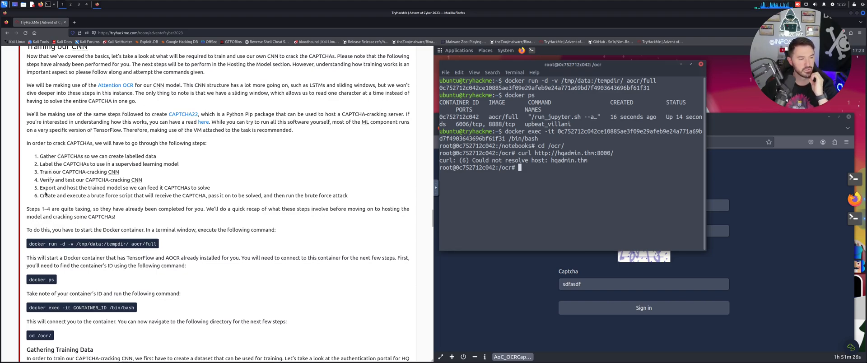
double_click(47, 195)
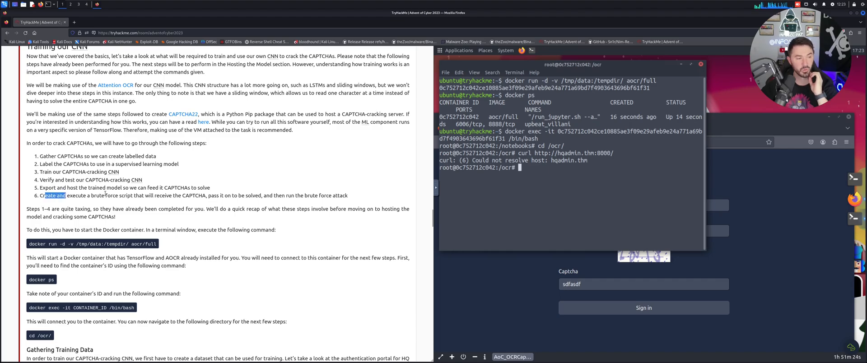
scroll("down", 3)
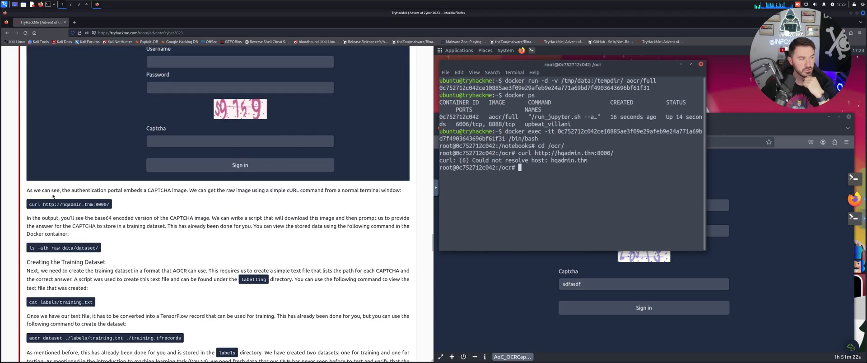
scroll("down", 3)
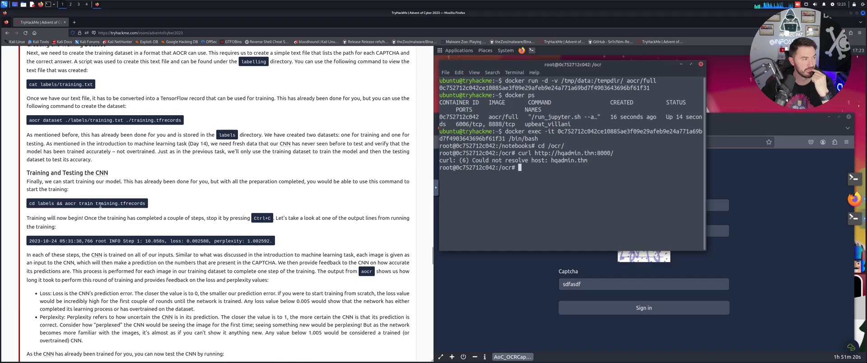
scroll("down", 3)
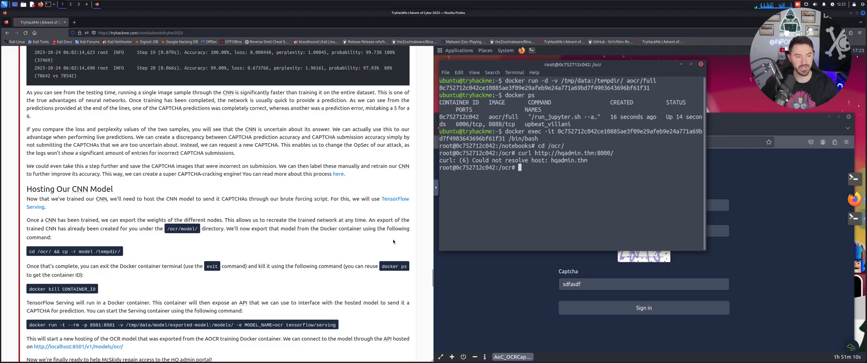
Inspect /ocr/model, copy it to /tempdir/ with cp -r, then exit the container
type("ls")
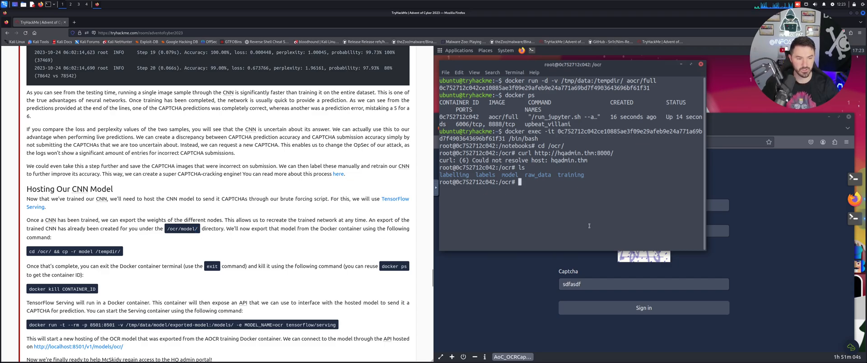
type("cd")
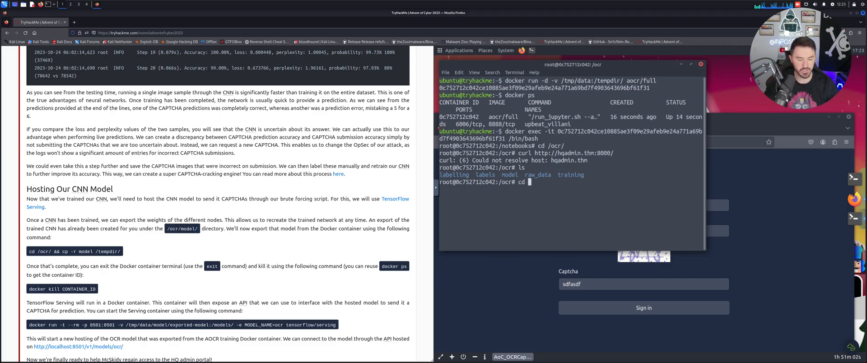
type("model/")
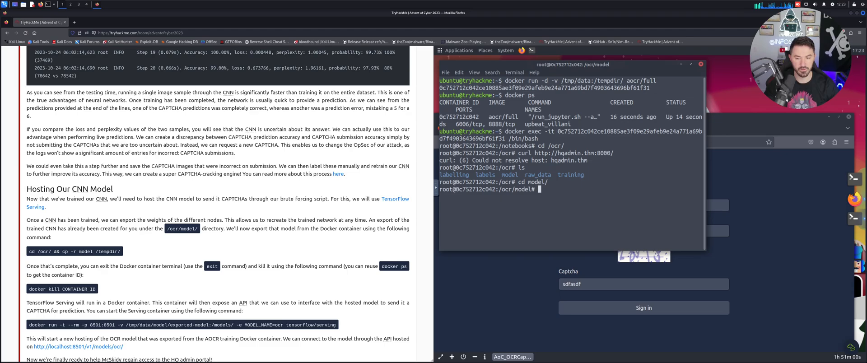
type("ls")
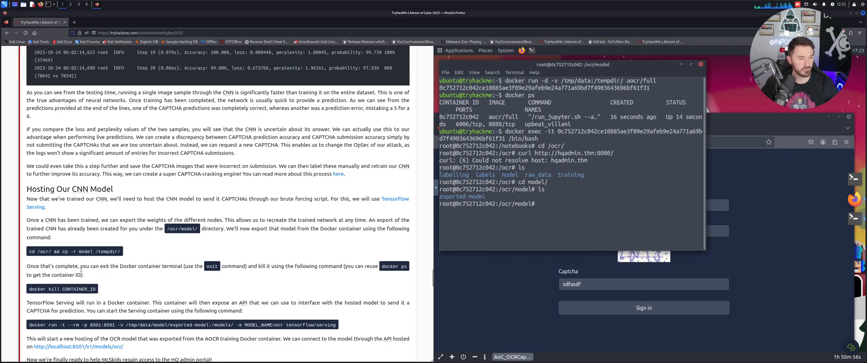
right_click(72, 252)
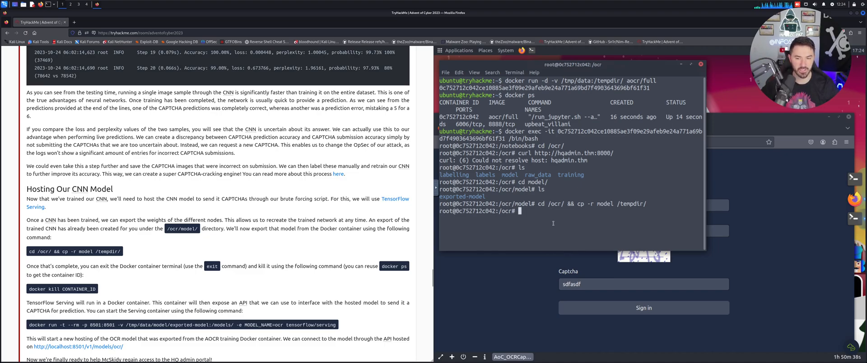
type("exit")
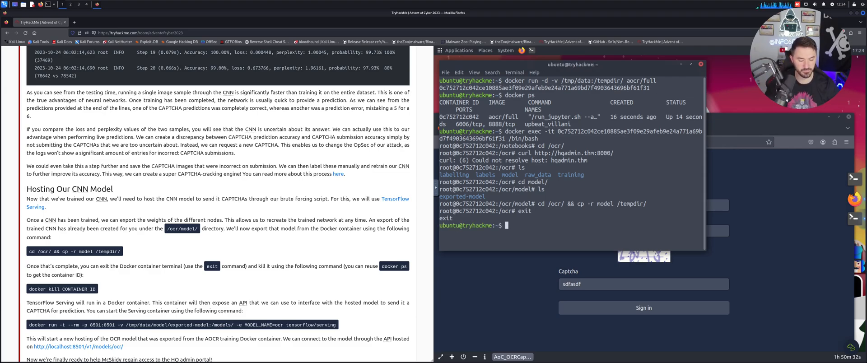
Get the container ID from docker ps and kill the aocr/full container with docker kill
type("docket")
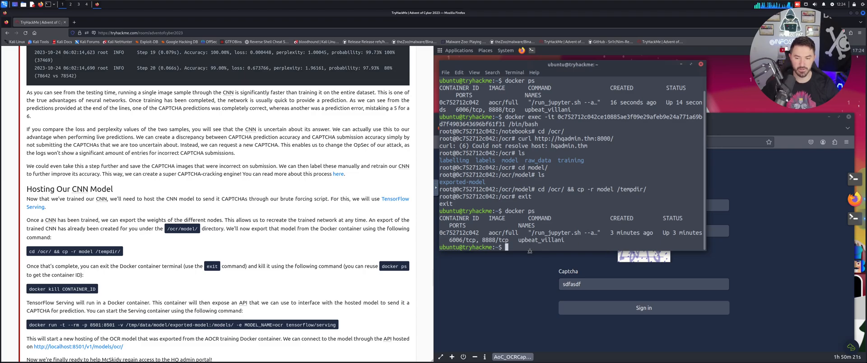
type("docker run -d -v /tmp/data:/tempdir/ aocr/full")
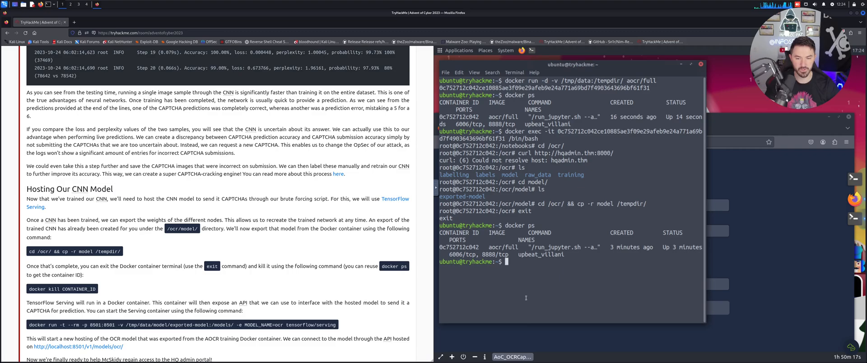
mouse_move(707, 160)
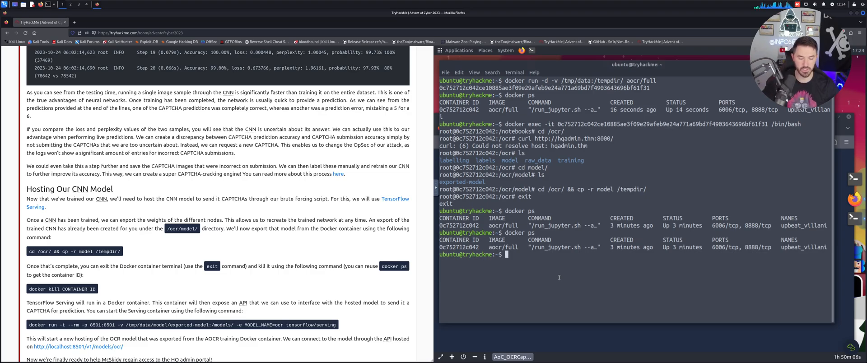
type("docker")
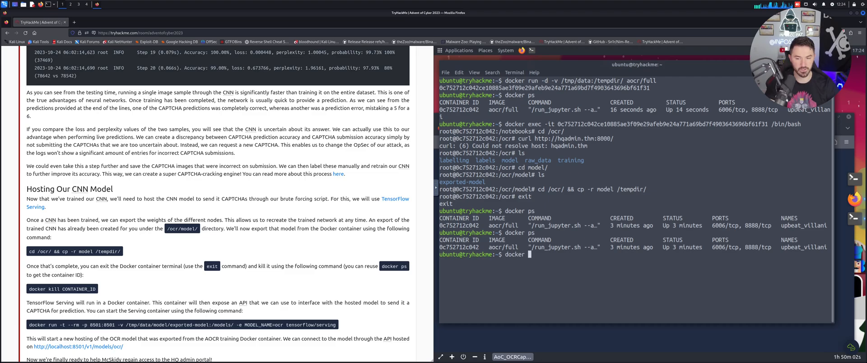
type("kill")
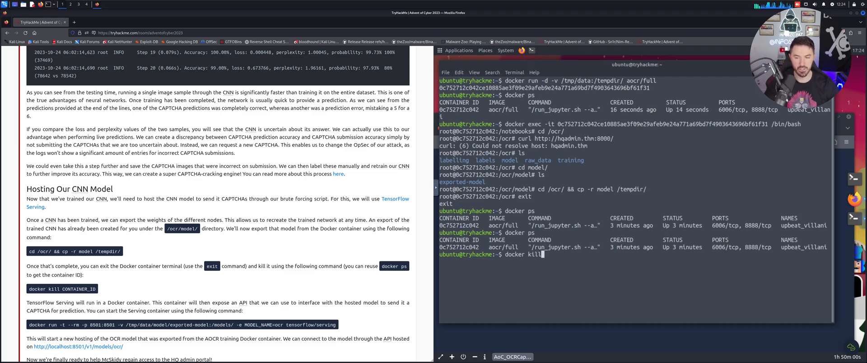
double_click(459, 247)
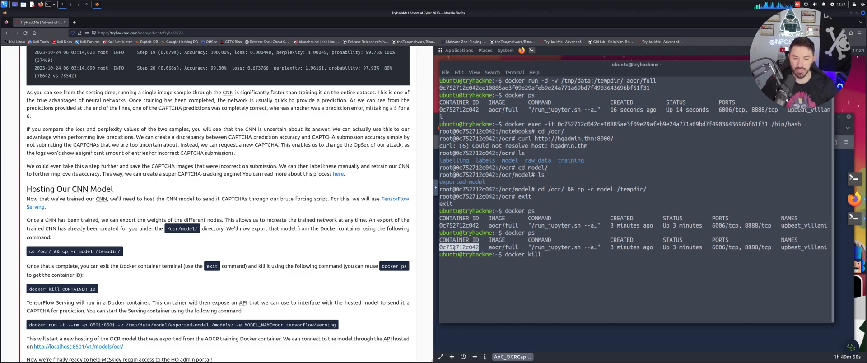
right_click(462, 248)
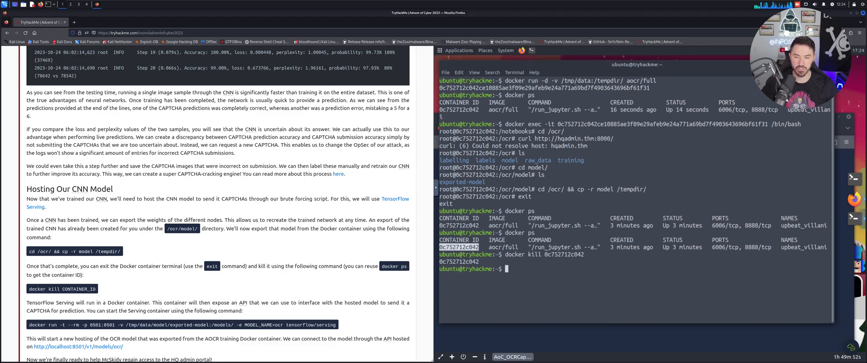
scroll("down", 3)
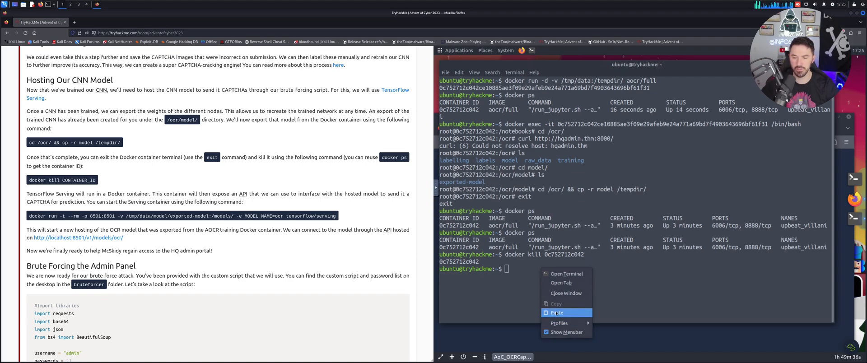
Paste the TensorFlow Serving start command, then scroll to the bruteforce.py walkthrough
left_click(557, 313)
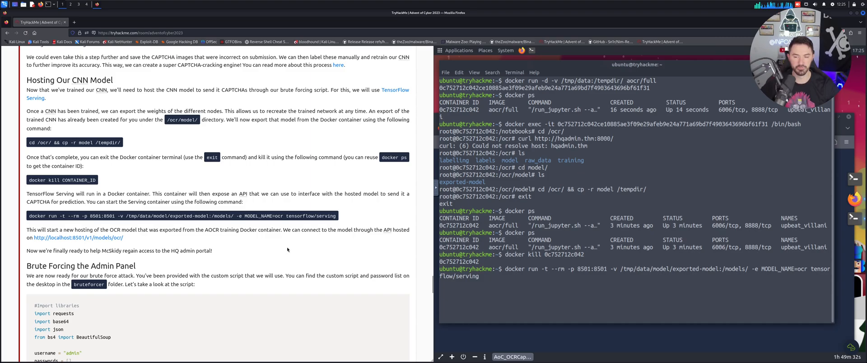
scroll("down", 3)
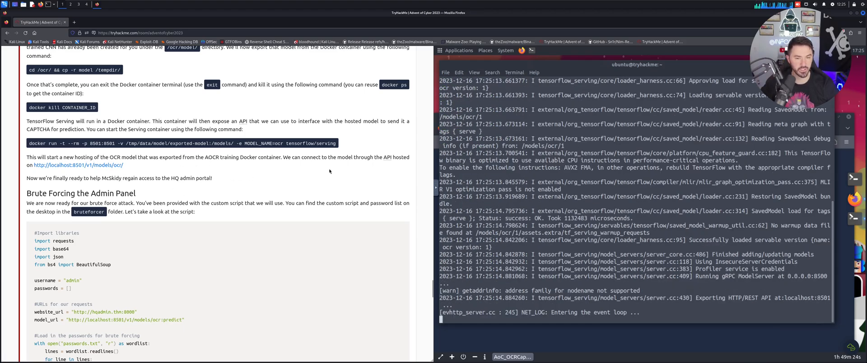
mouse_move(76, 169)
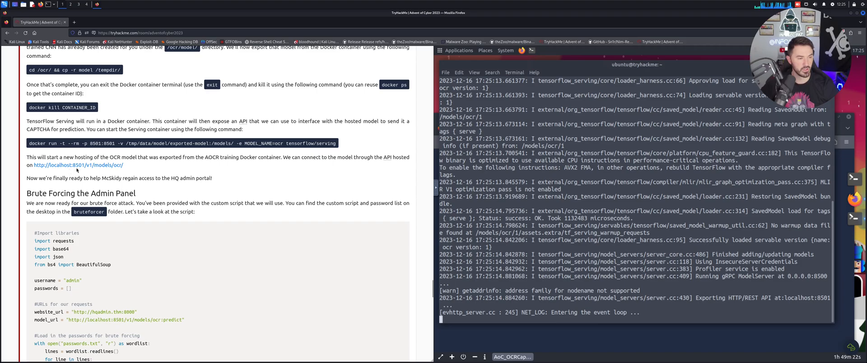
mouse_move(114, 185)
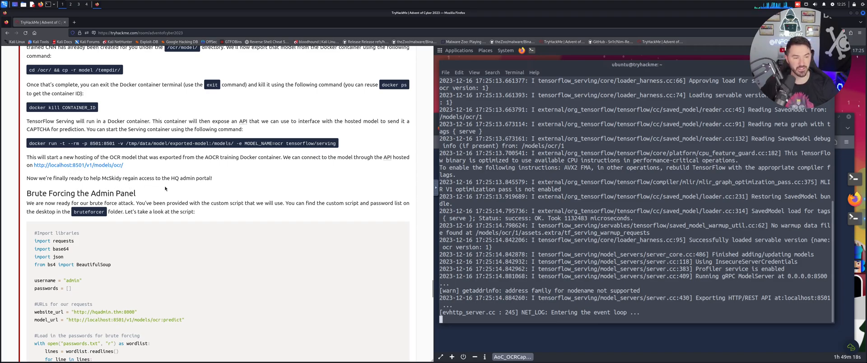
mouse_move(180, 187)
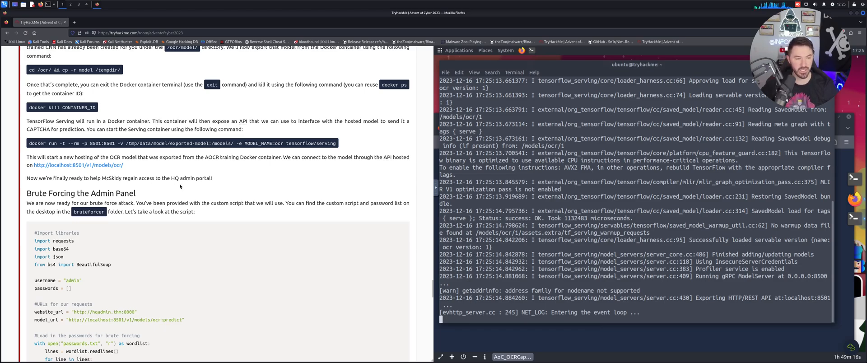
scroll("down", 3)
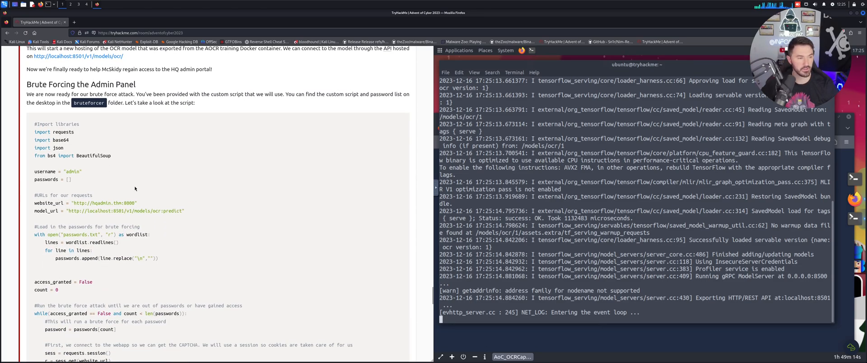
scroll("down", 3)
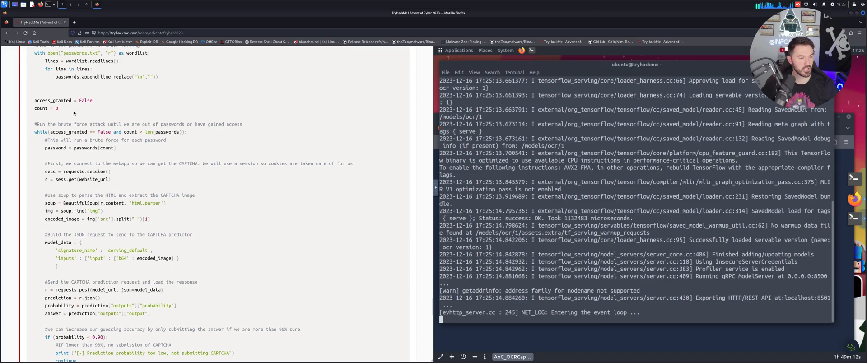
scroll("down", 3)
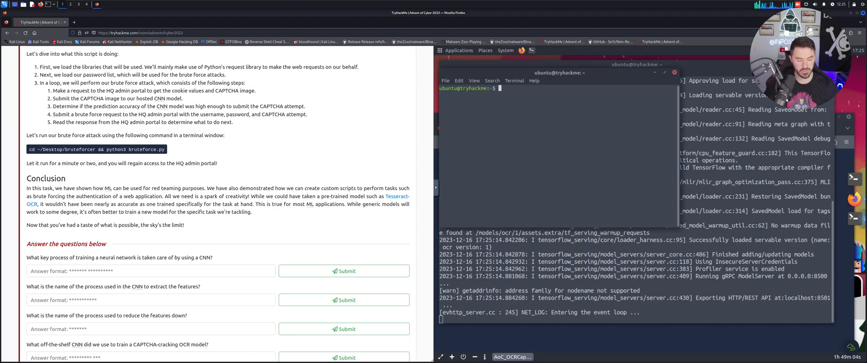
Copy and run 'cd ~/Desktop/bruteforcer && python3 bruteforce.py' in the terminal
type("cd Desktop/")
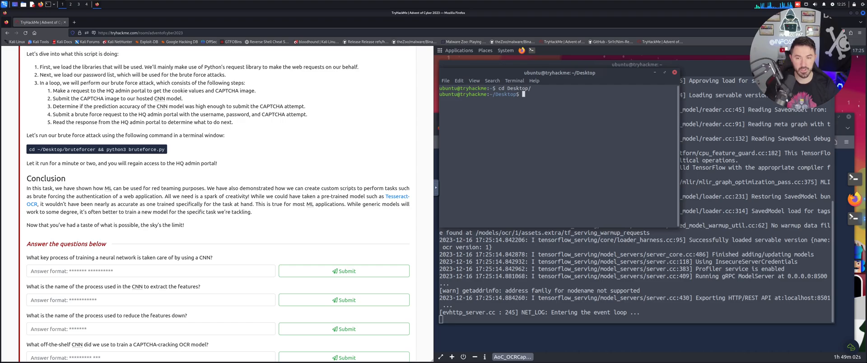
type("ls")
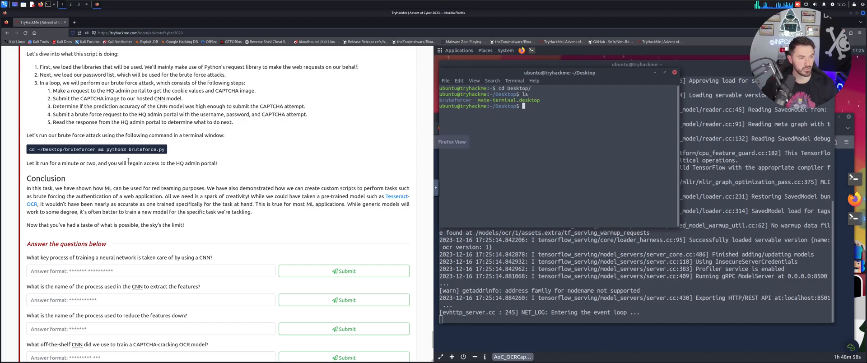
right_click(95, 149)
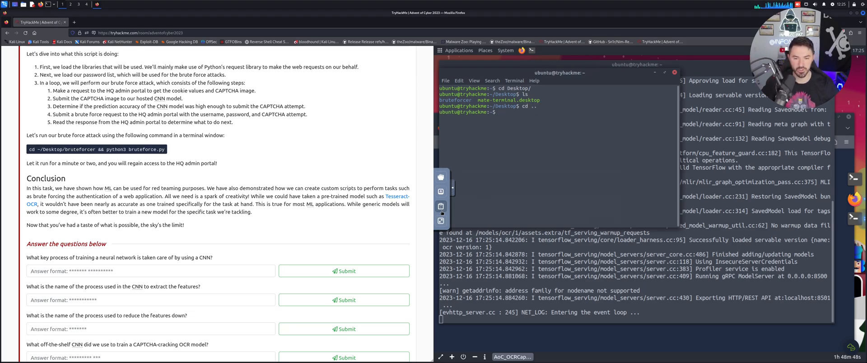
left_click(440, 206)
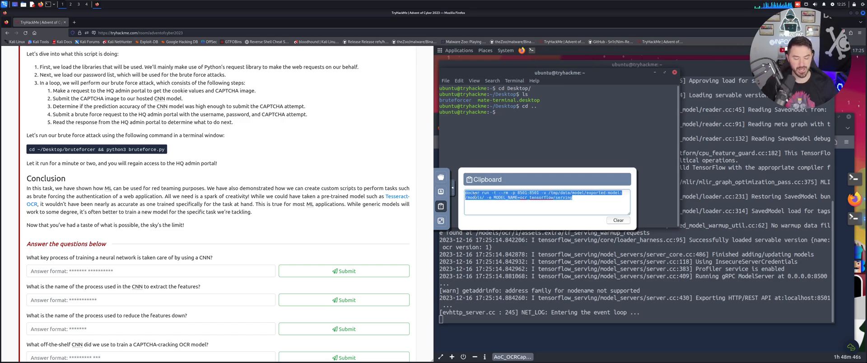
left_click(618, 221)
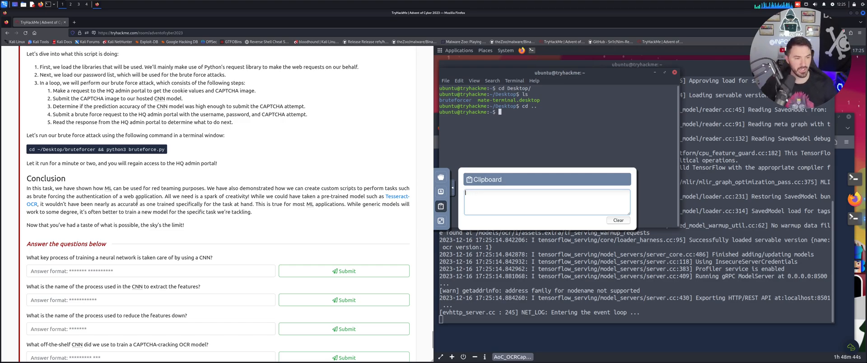
right_click(91, 149)
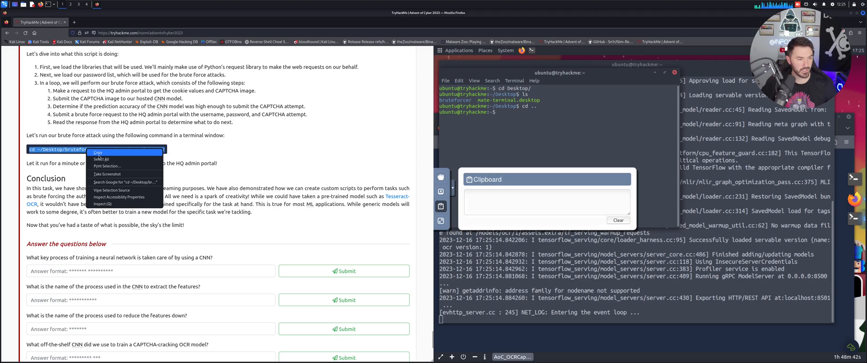
left_click(98, 152)
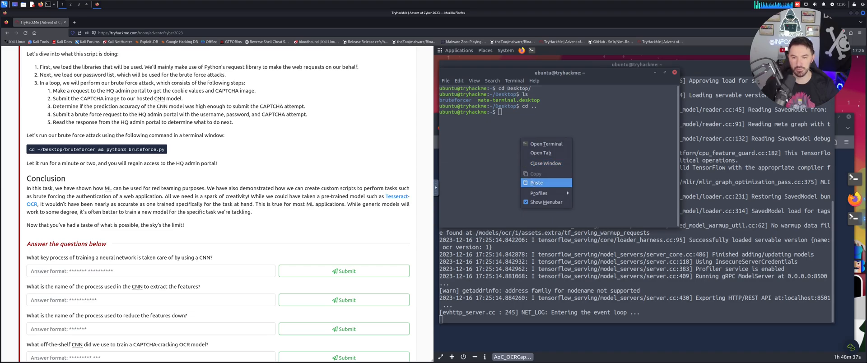
left_click(536, 182)
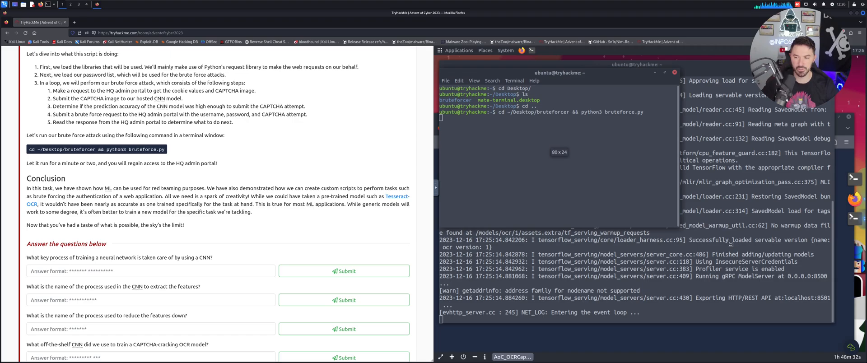
key("Return")
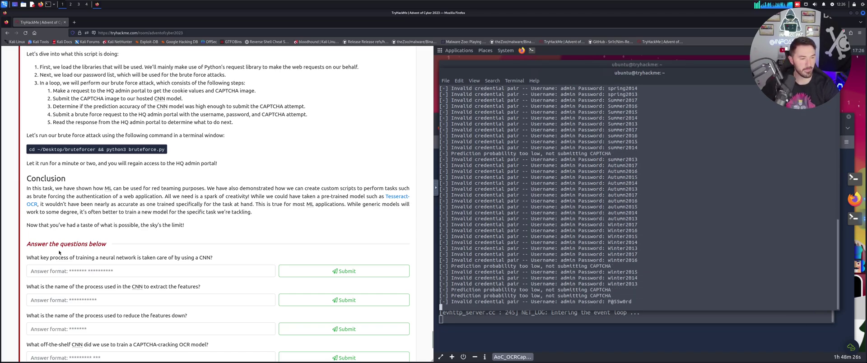
scroll("down", 3)
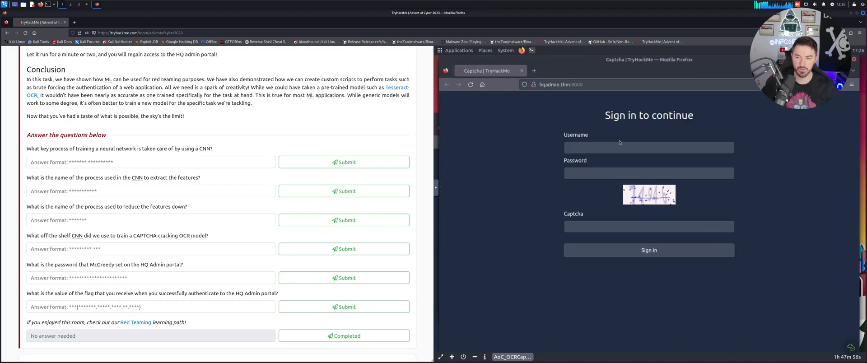
Attempt the admin portal sign-in with the pasted password and CAPTCHA 74
type("admin")
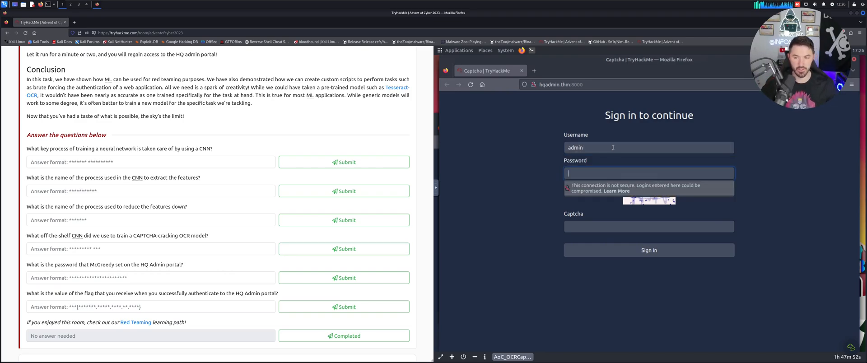
right_click(649, 173)
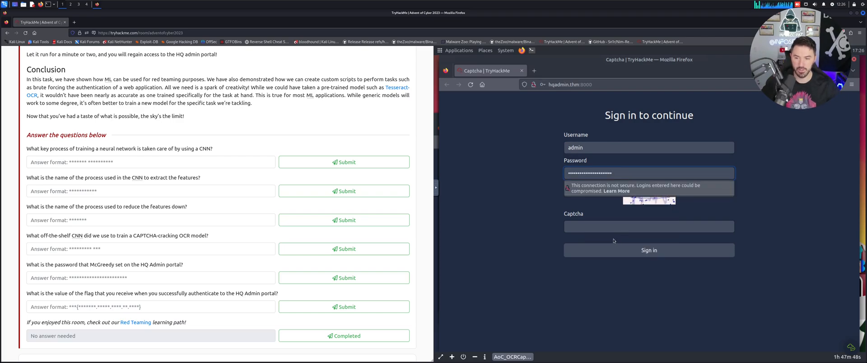
left_click(648, 226)
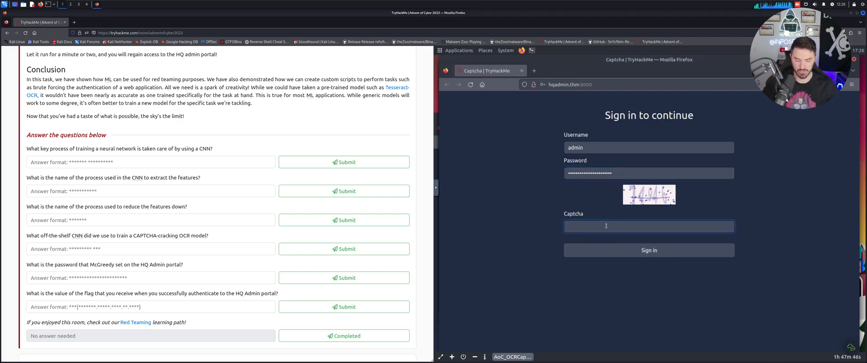
type("74")
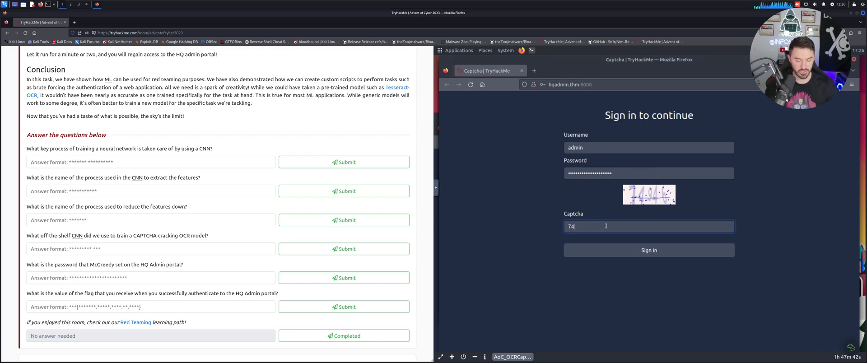
left_click(649, 250)
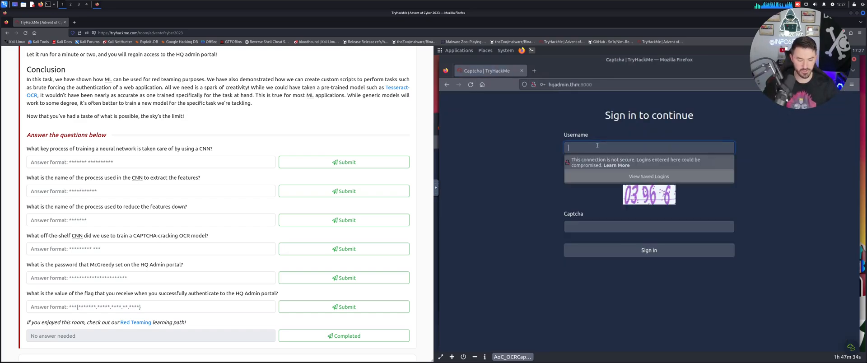
type("admin")
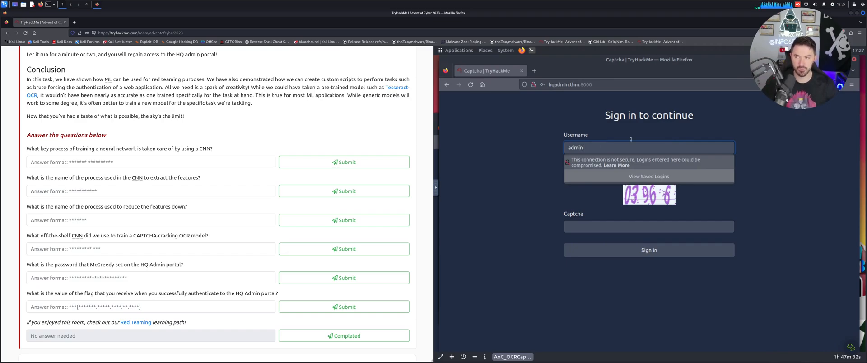
left_click(648, 227)
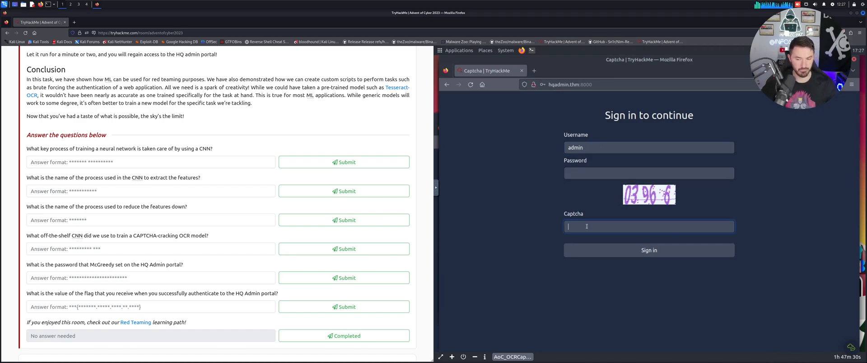
type("ReallyNotGonnaGuessThis")
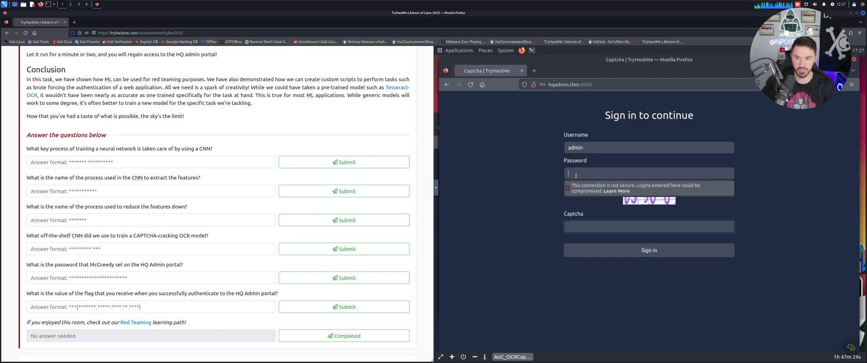
type("password")
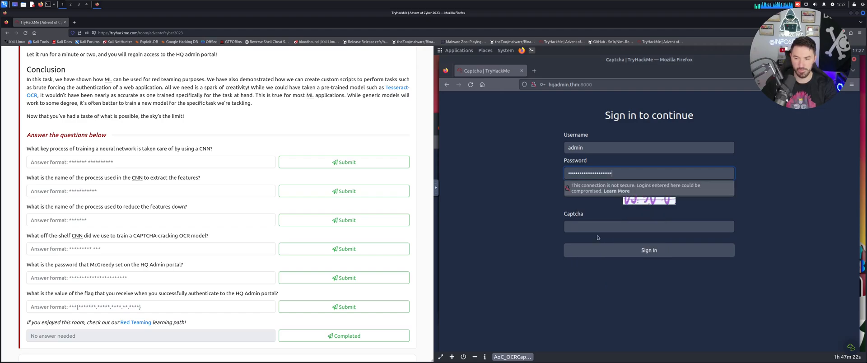
left_click(648, 227)
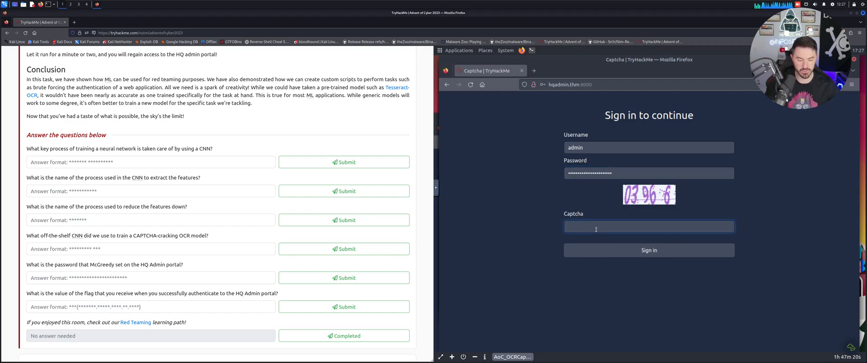
type("03966")
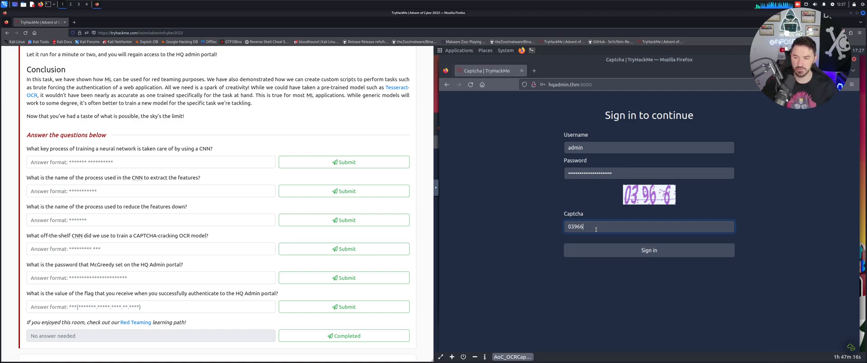
mouse_move(628, 250)
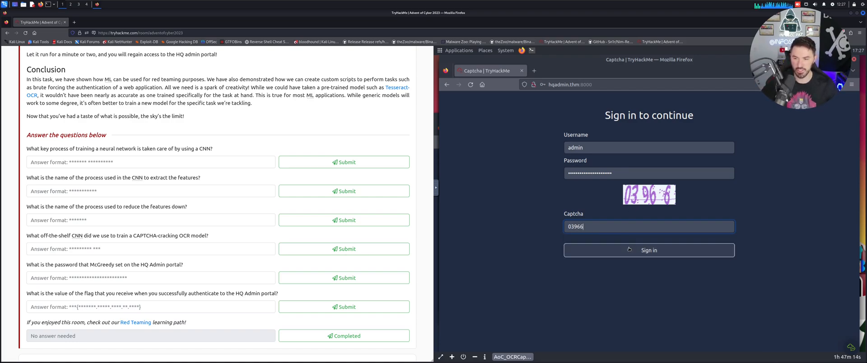
left_click(648, 250)
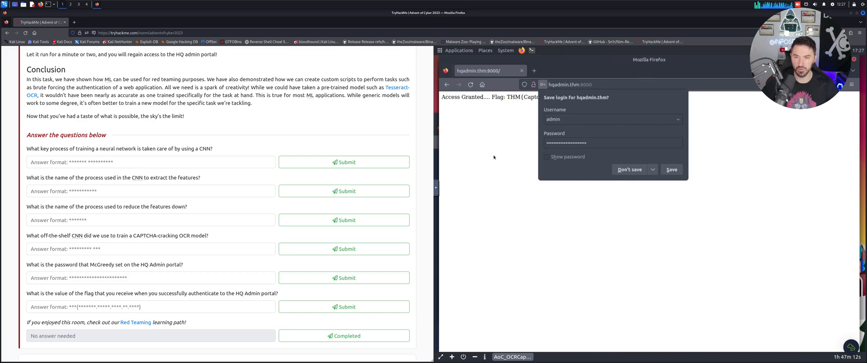
Decline saving the login, then copy and submit the flag THM{Captcha.Can't.Hold.Me.Back}
left_click(629, 169)
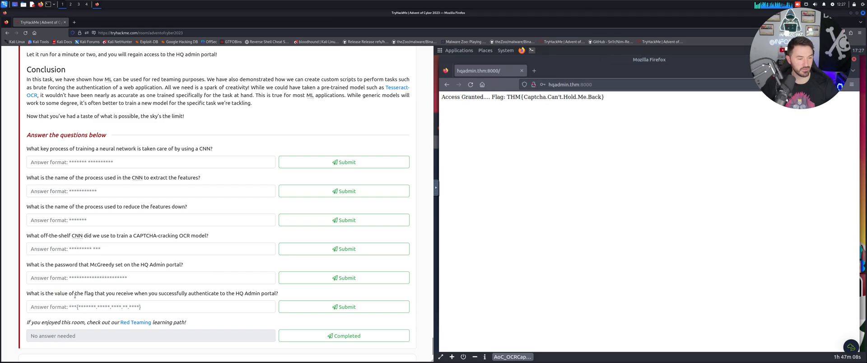
mouse_move(610, 96)
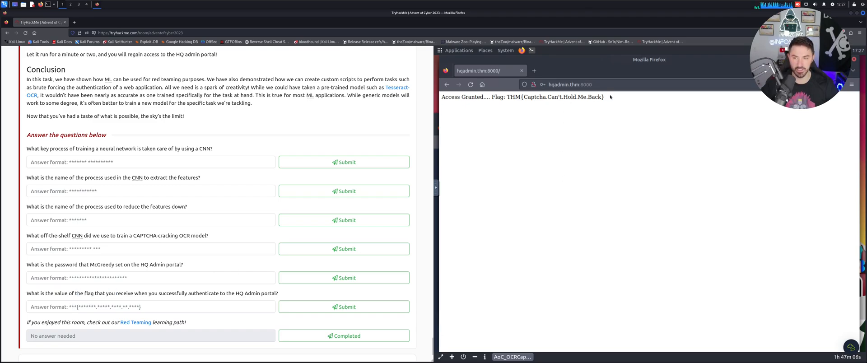
left_click_drag(514, 97, 604, 97)
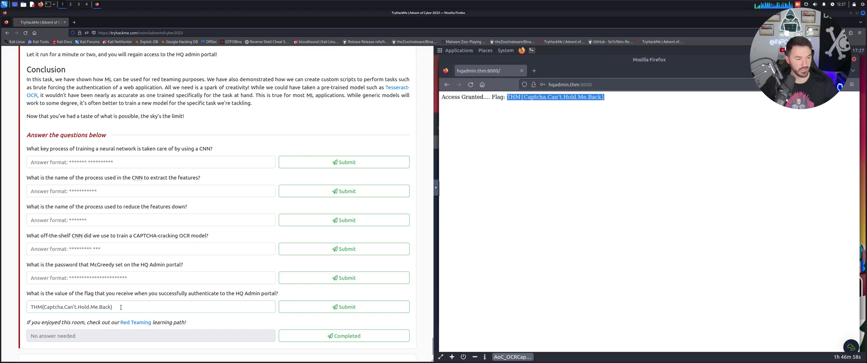
left_click(343, 306)
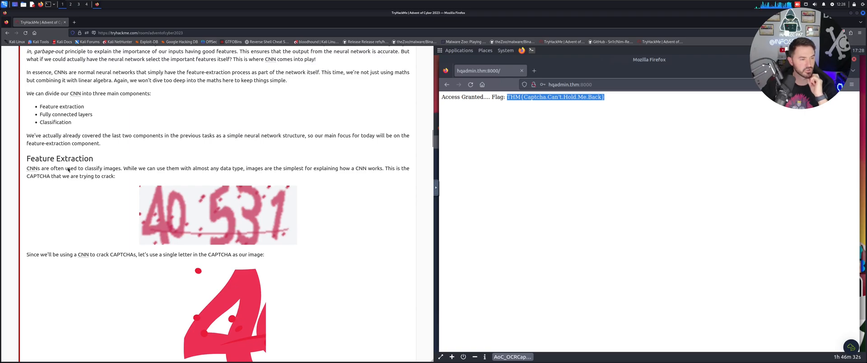
Answer the first question with Feature Extraction, copied from the article heading
double_click(60, 158)
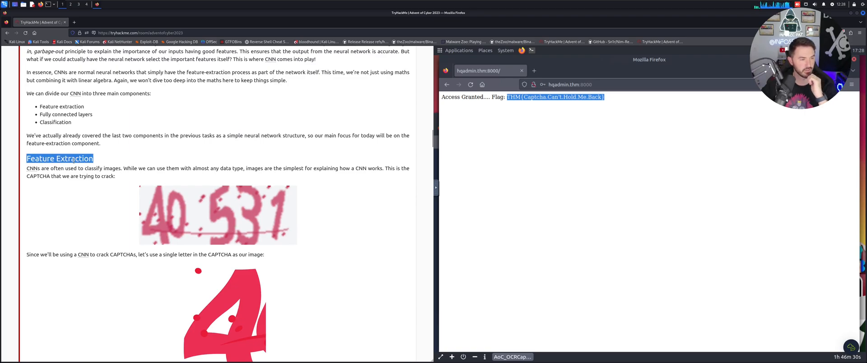
mouse_move(127, 179)
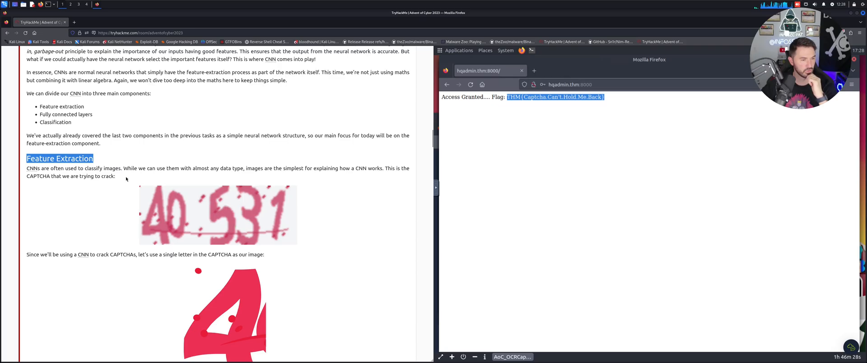
scroll("down", 3)
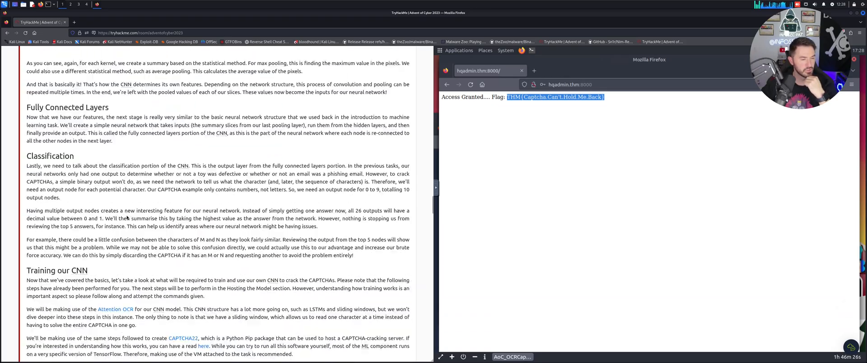
scroll("down", 3)
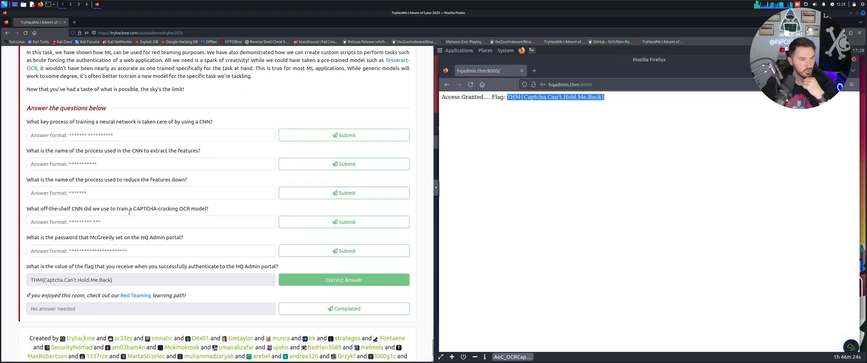
type("Feature Extraction")
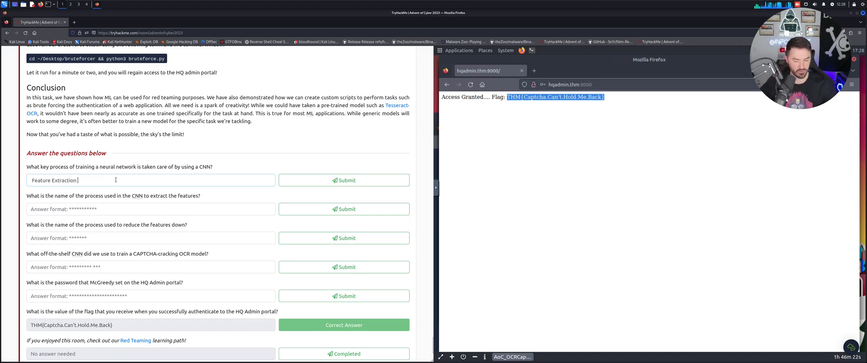
left_click(344, 180)
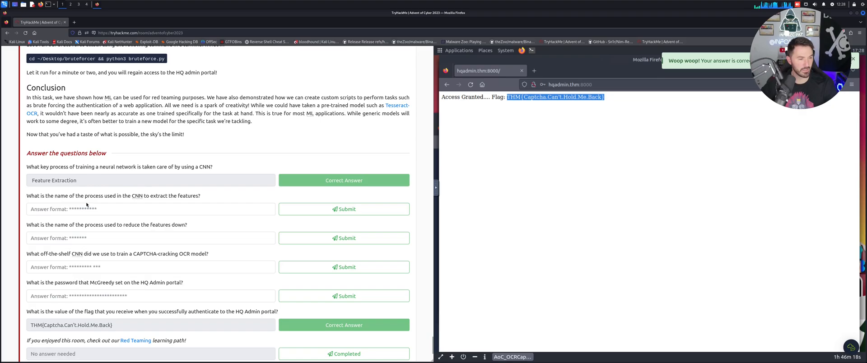
mouse_move(172, 205)
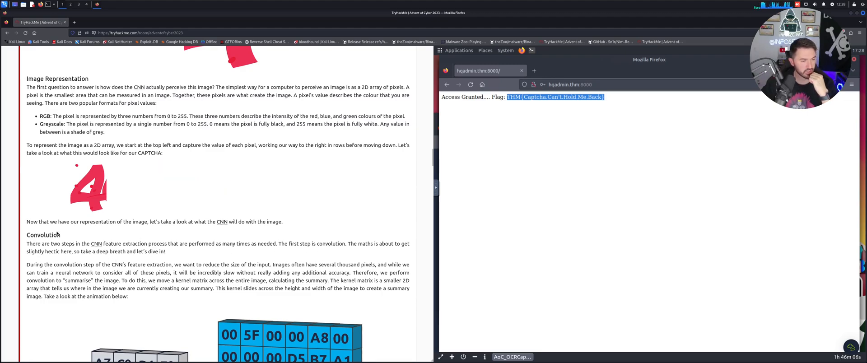
Answer the second question with Convolution, copied from its heading
right_click(43, 235)
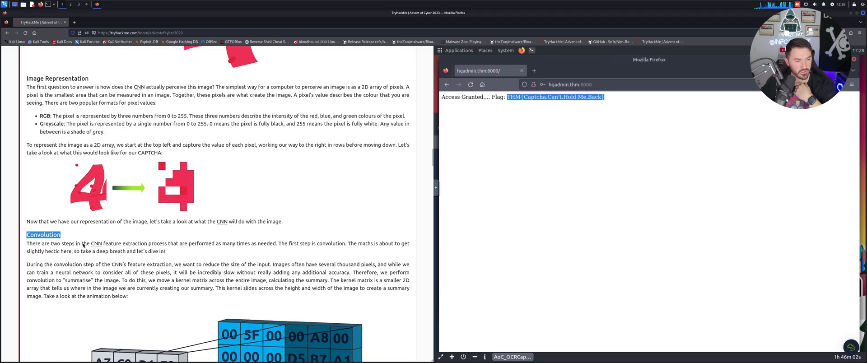
scroll("down", 3)
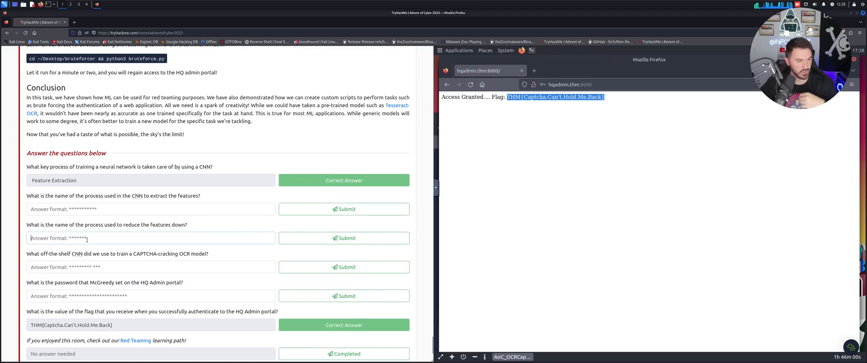
type("Convolution")
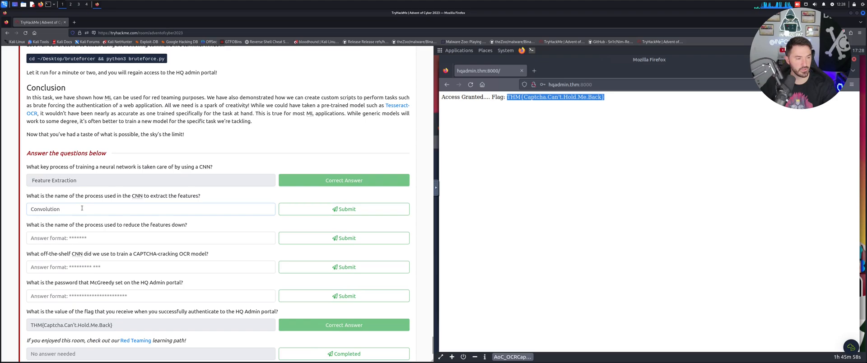
left_click(344, 209)
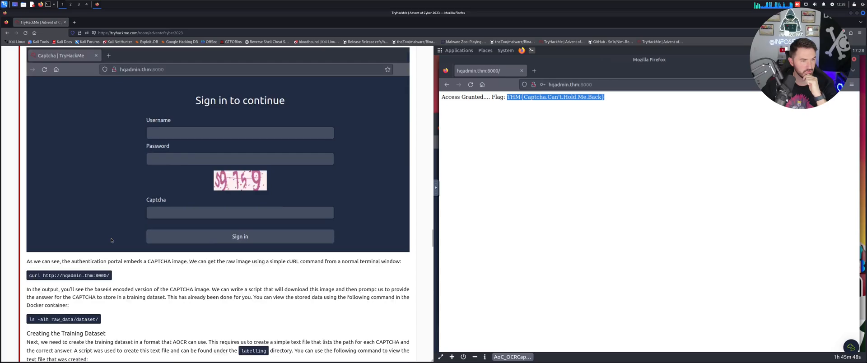
scroll("down", 3)
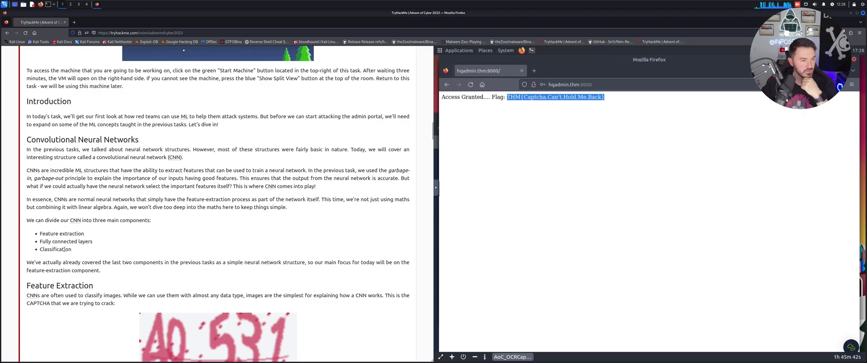
scroll("down", 3)
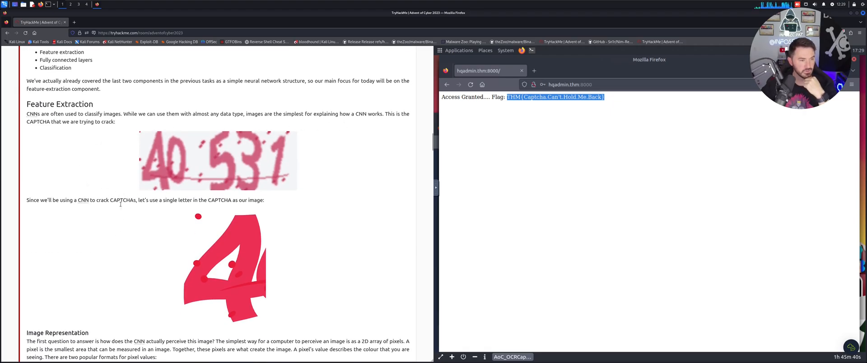
scroll("down", 3)
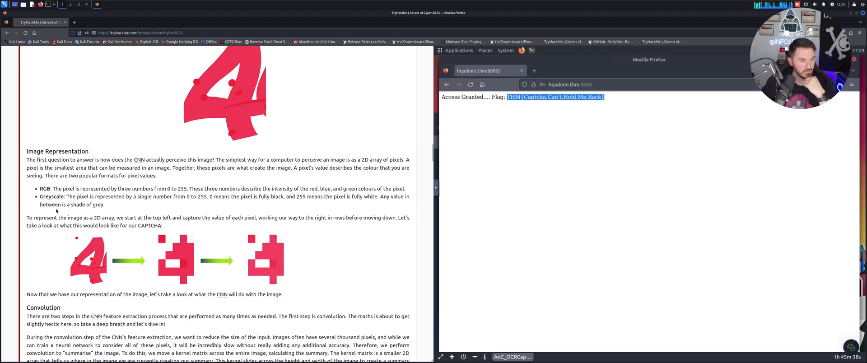
scroll("down", 3)
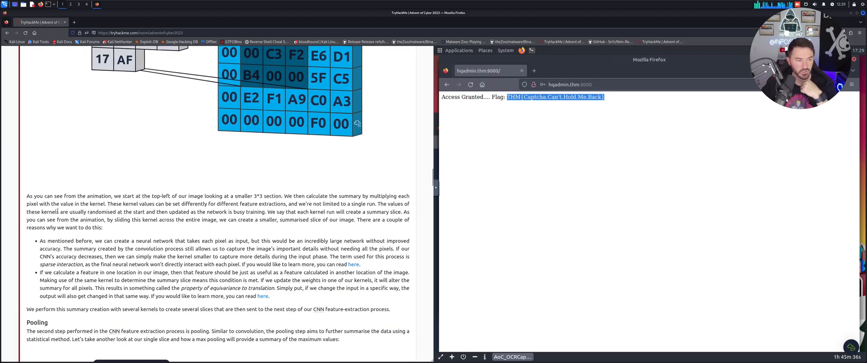
scroll("down", 3)
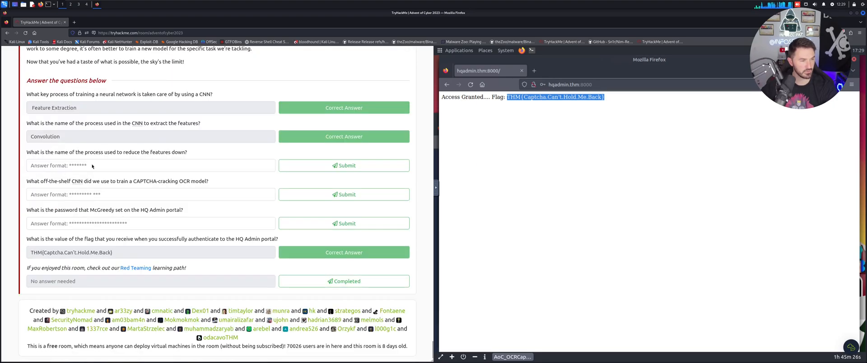
Submit Pooling for feature reduction and Attention OCR for the off-the-shelf CNN
type("Pooling")
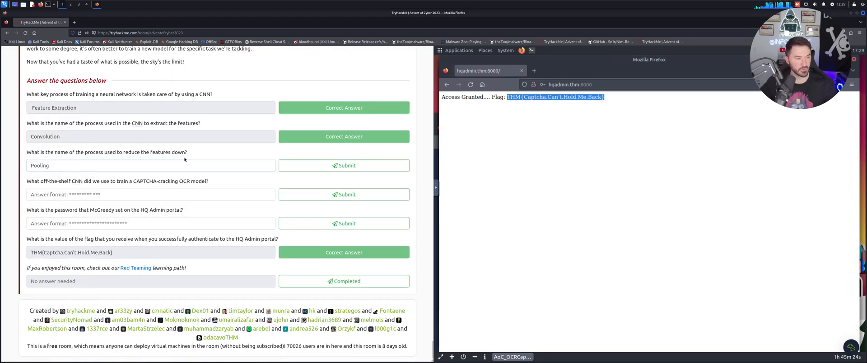
left_click(344, 166)
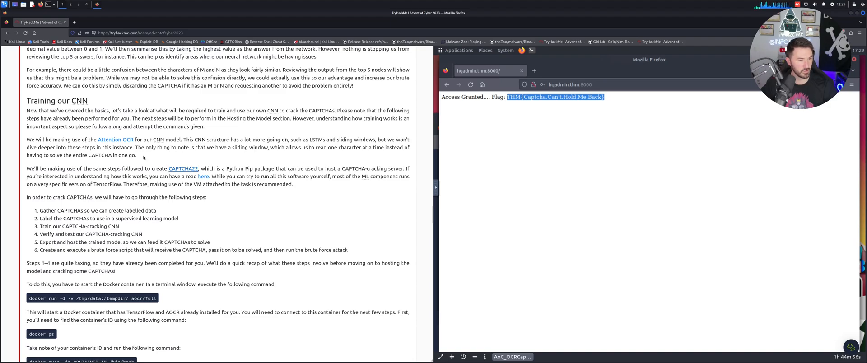
mouse_move(116, 140)
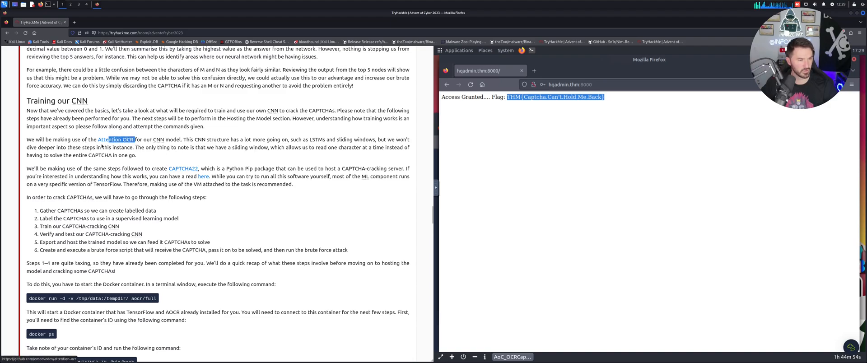
right_click(115, 139)
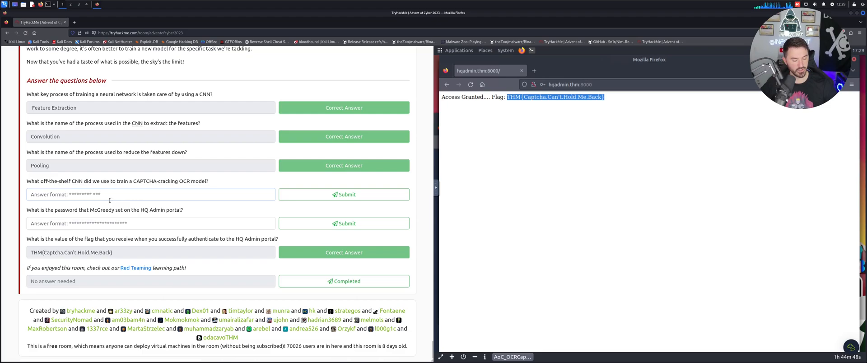
type("Attention OCR")
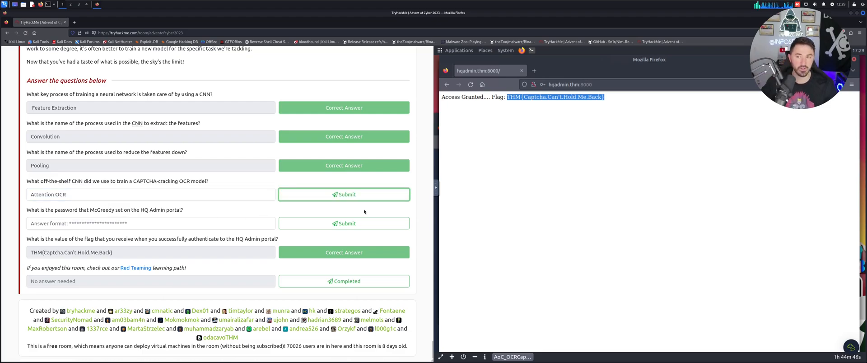
left_click(343, 194)
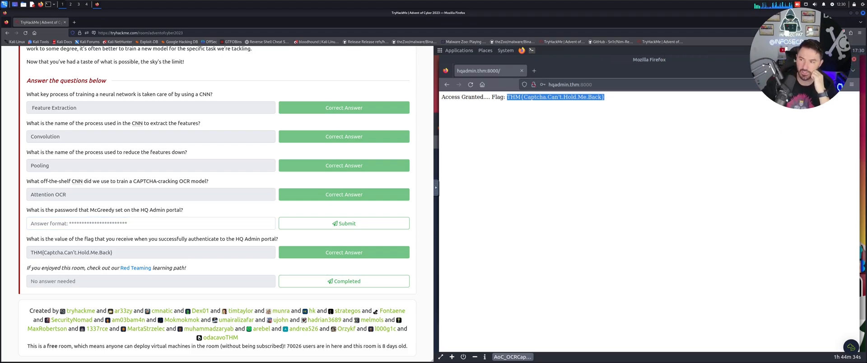
mouse_move(530, 98)
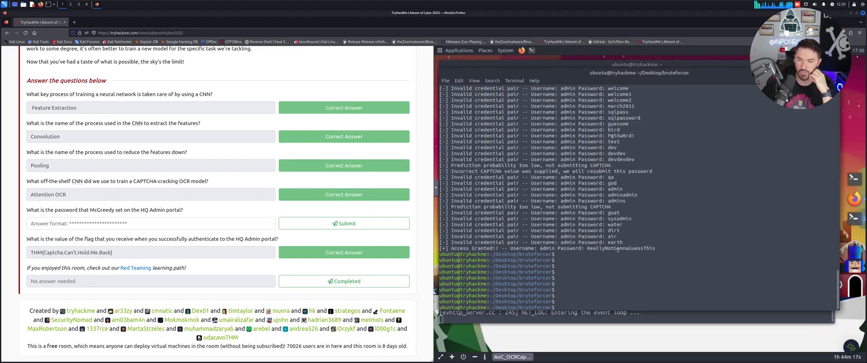
Copy ReallyNotGonnaGuessThis from the brute-force output and submit it as the portal password
right_click(619, 248)
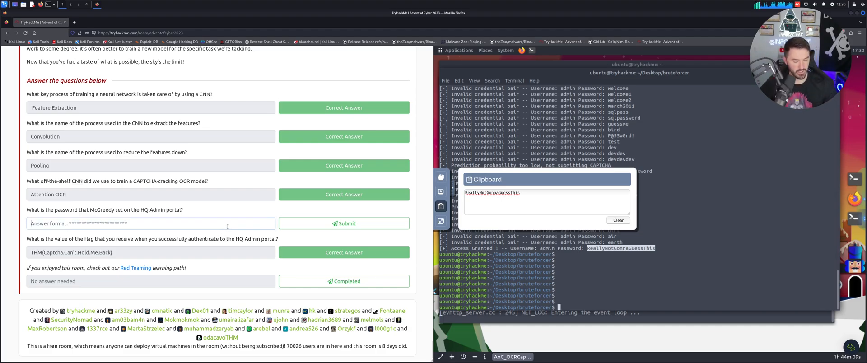
left_click(344, 223)
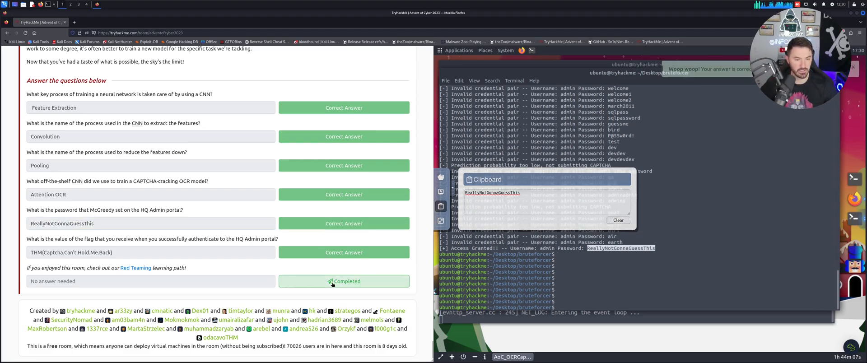